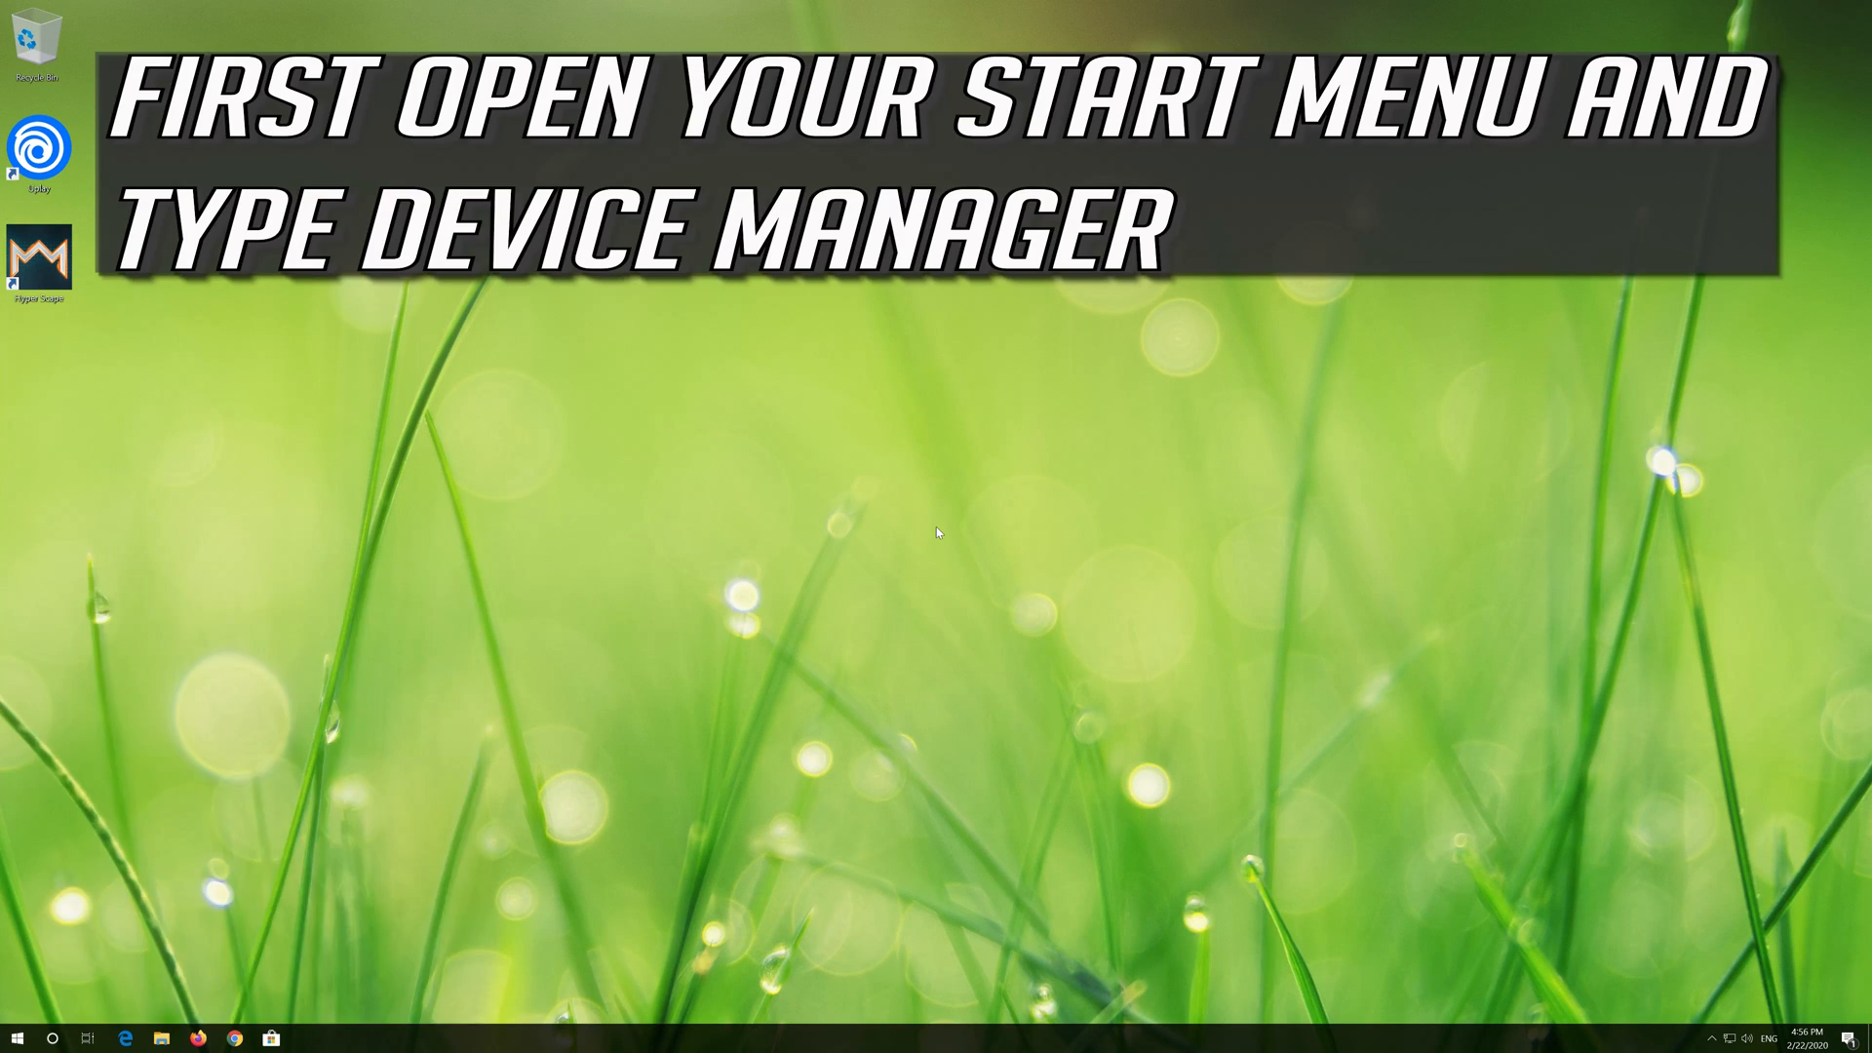
Step: Search the Start menu for 'device manager' and open the Device Manager best match
text(device manager)
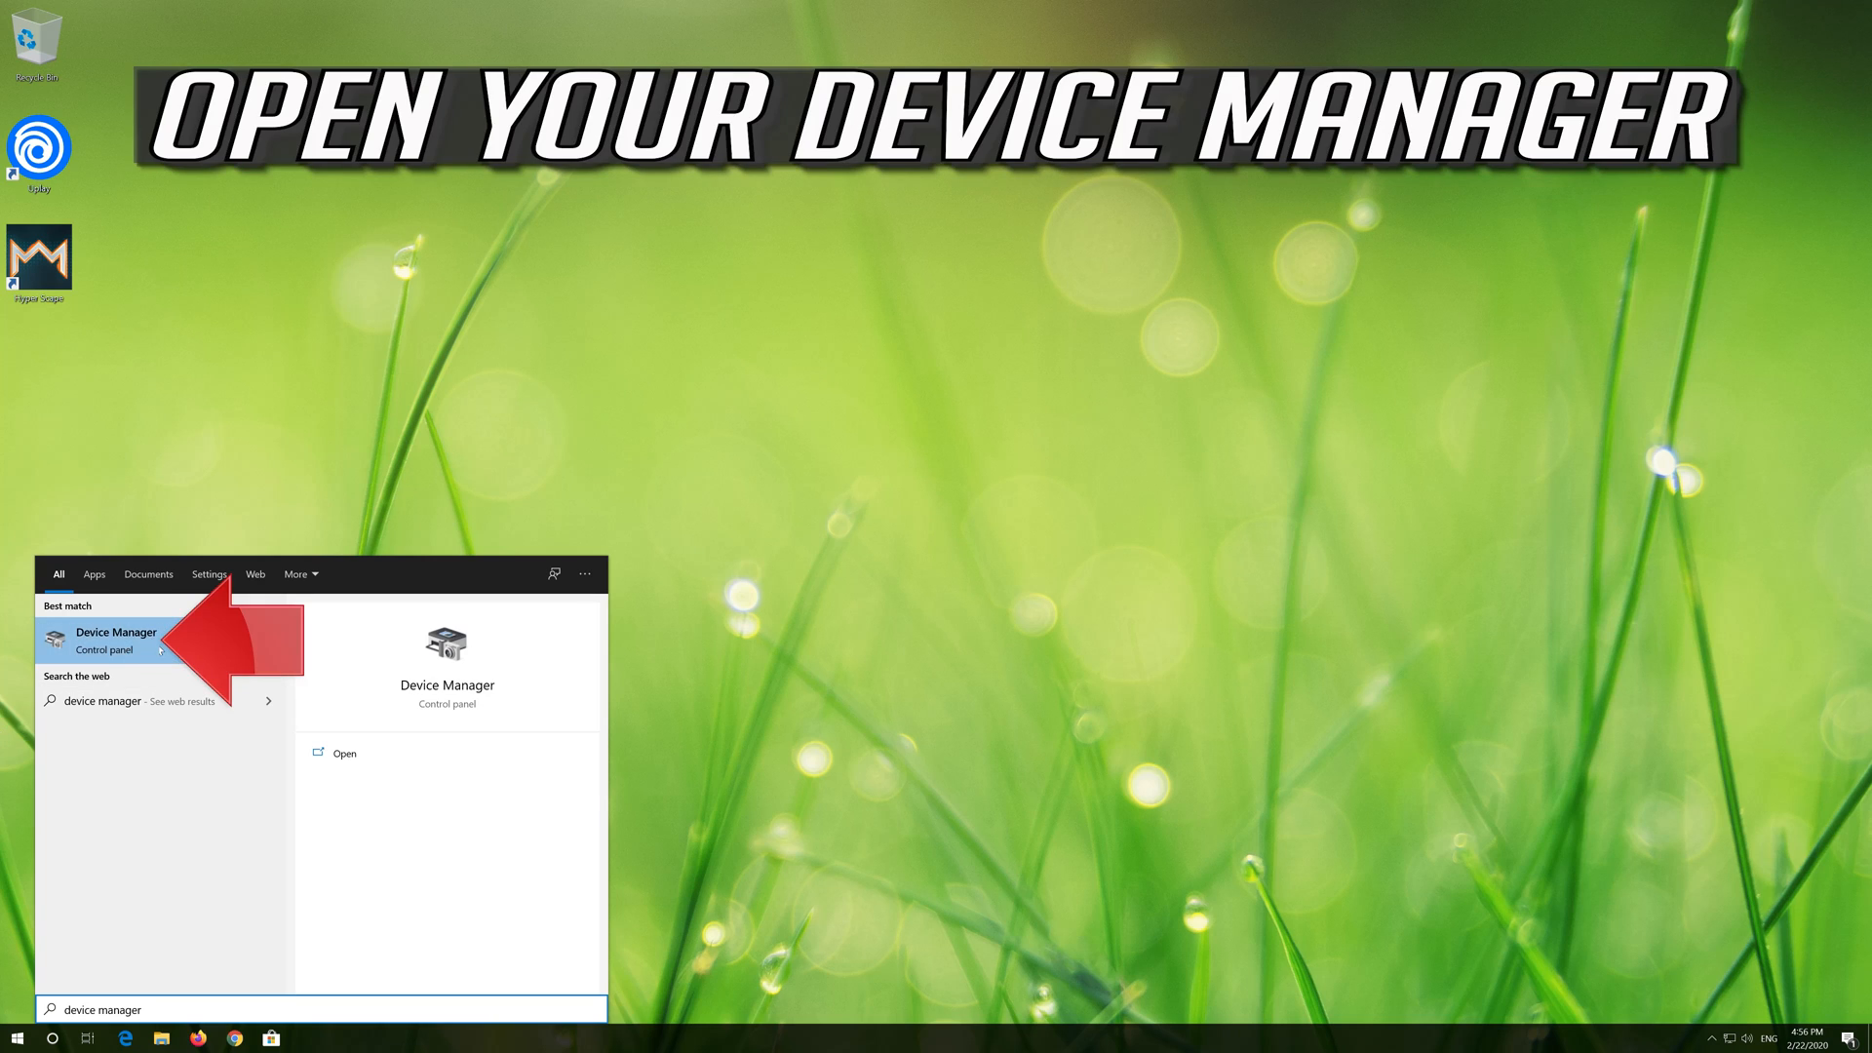
click(116, 641)
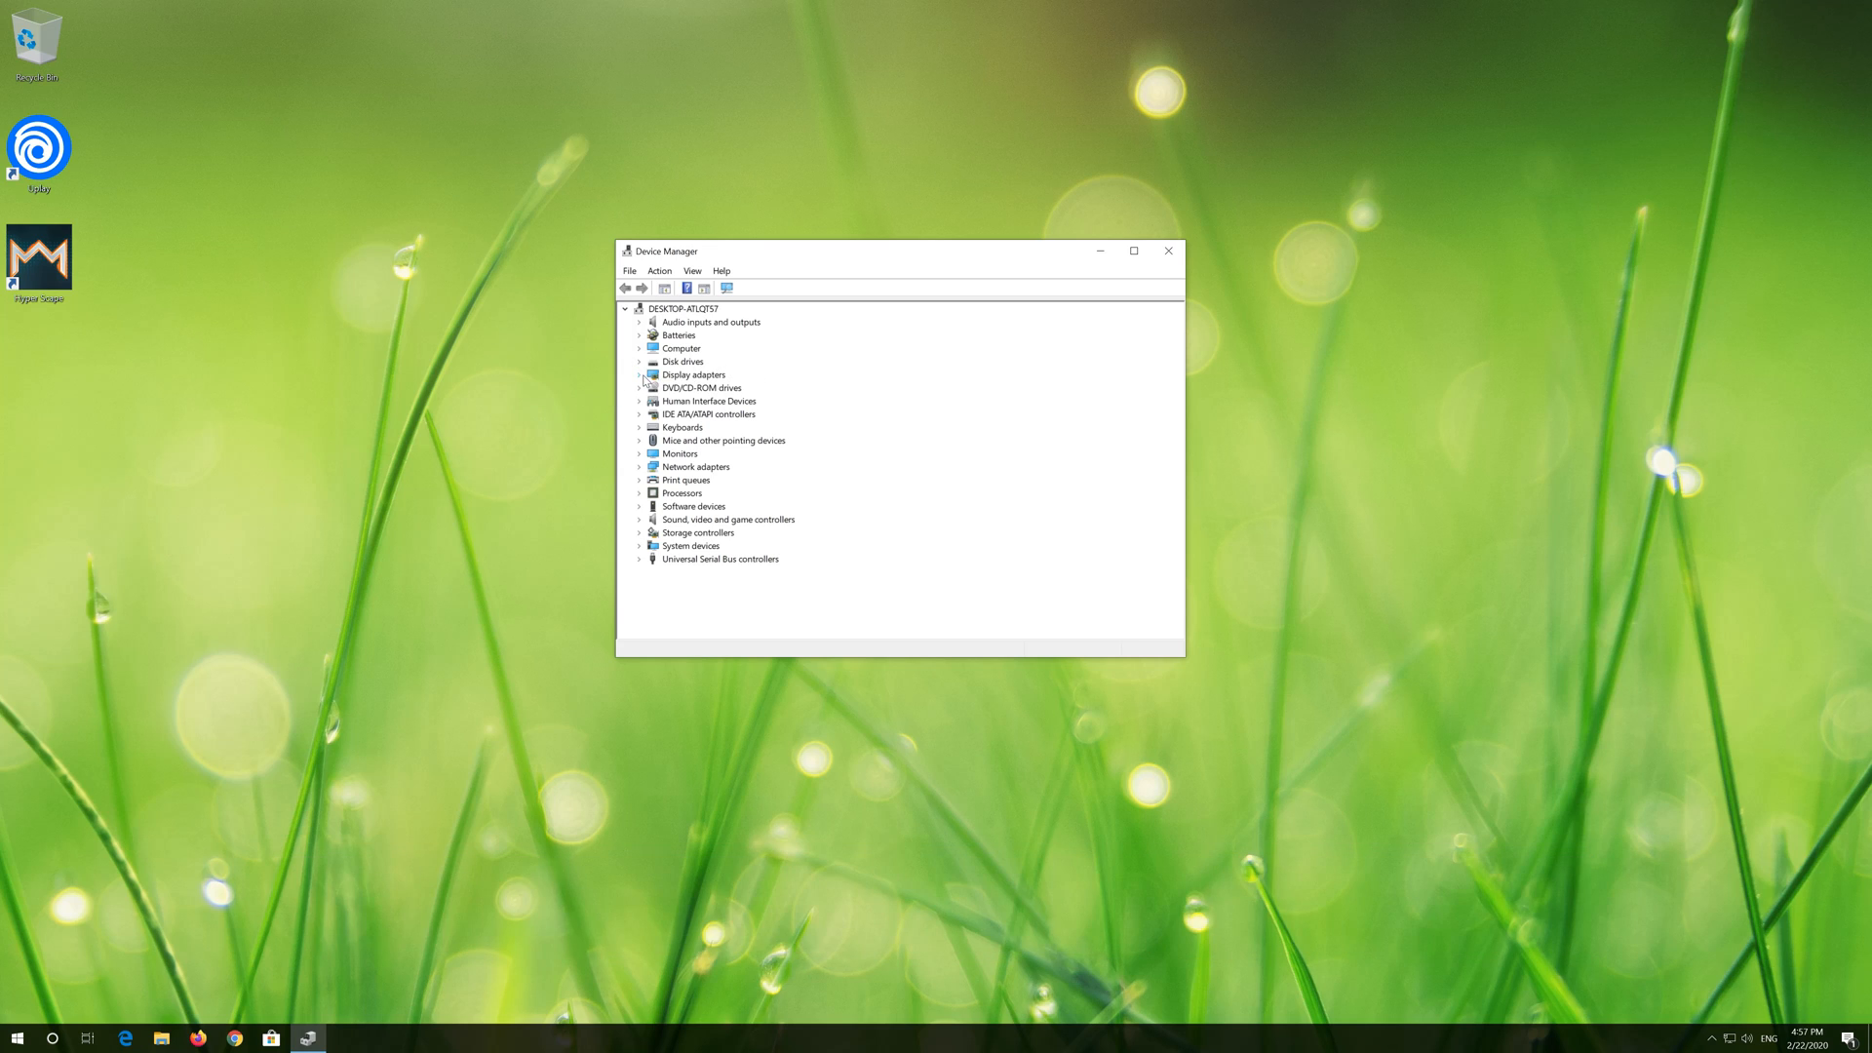
Step: Expand Display adapters and open Properties for the VirtualBox Graphics Adapter for Windows 8+
click(639, 375)
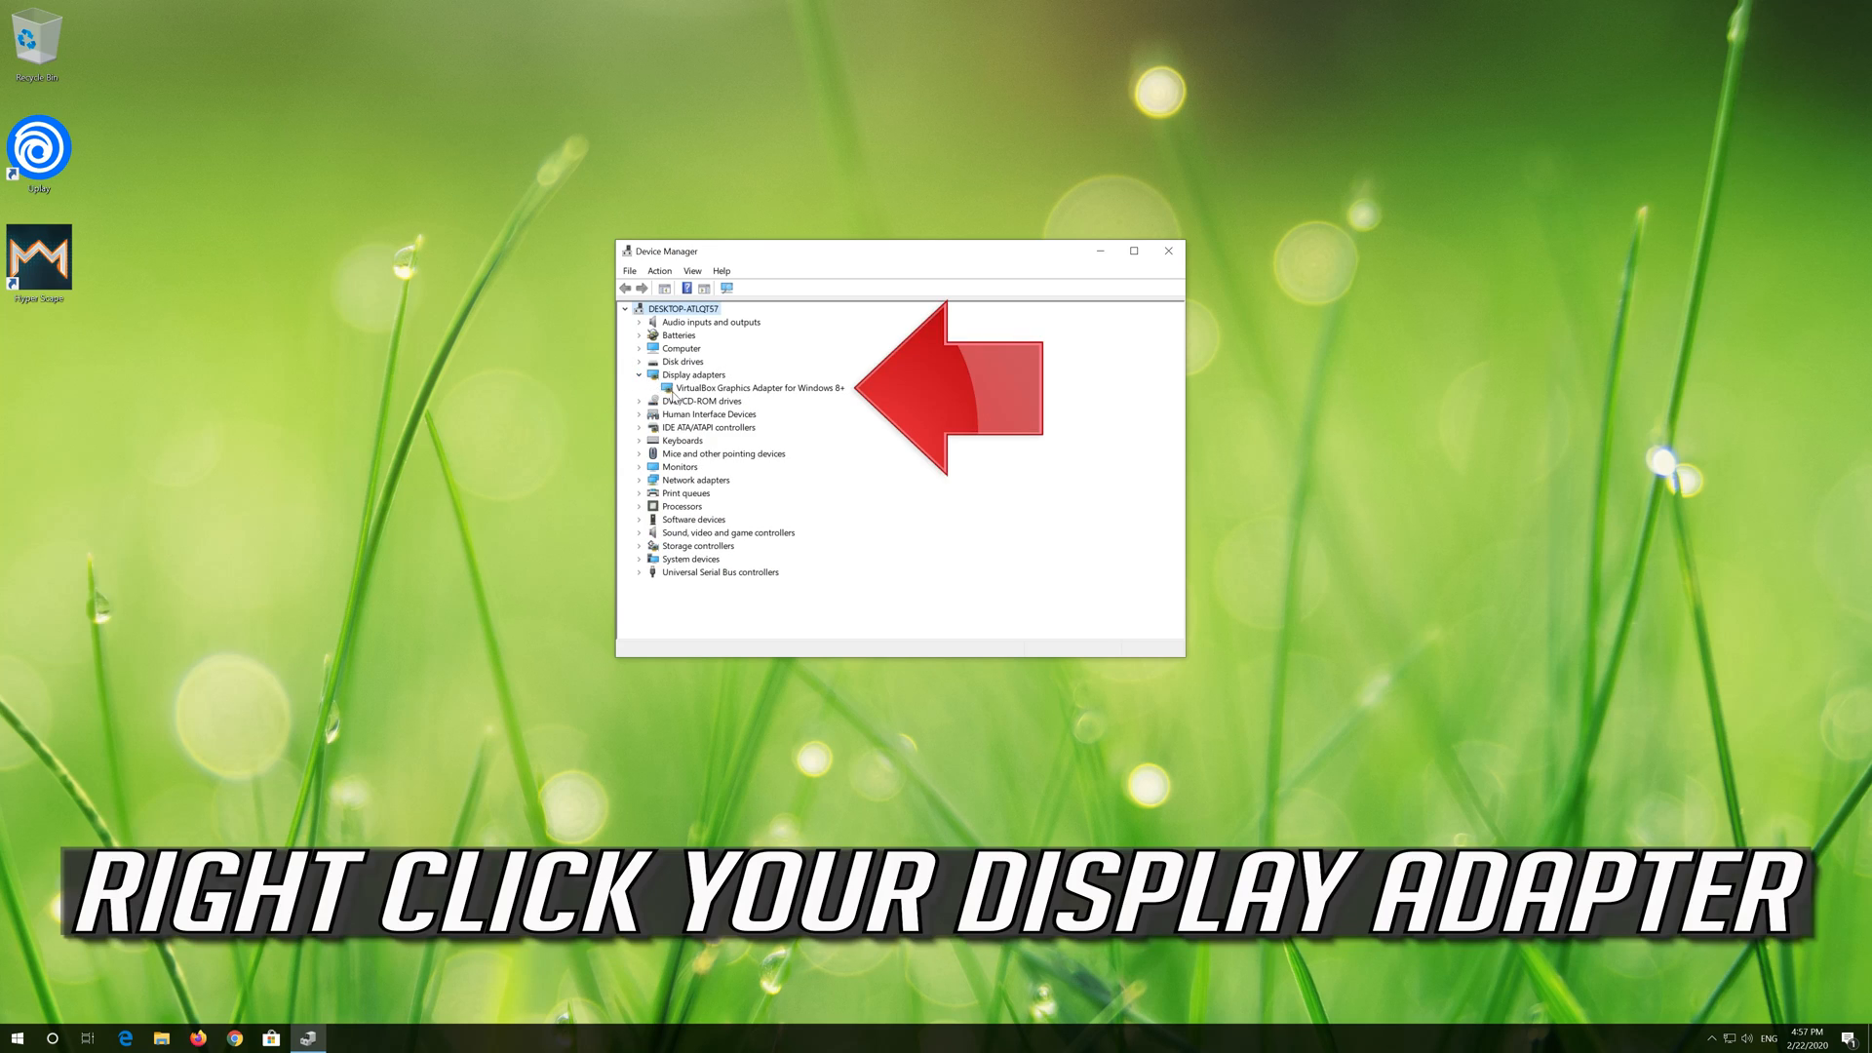
click(754, 389)
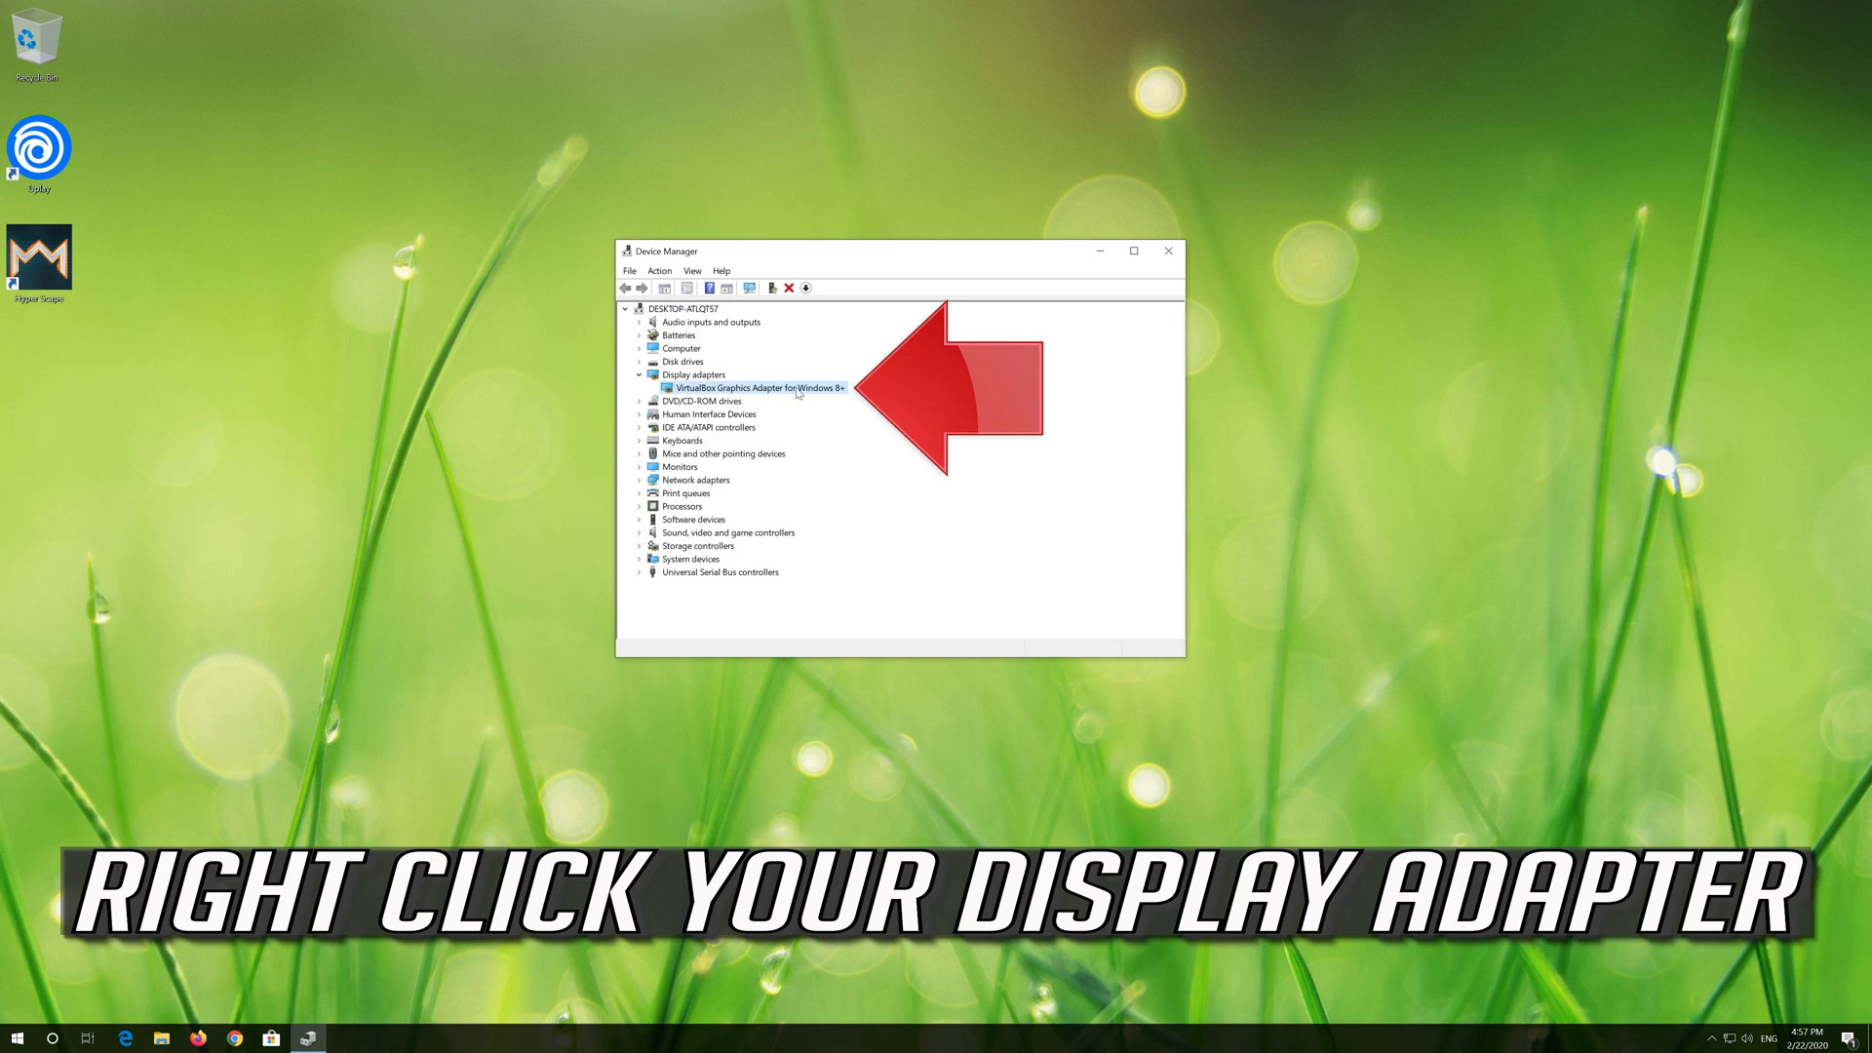
right_click(752, 387)
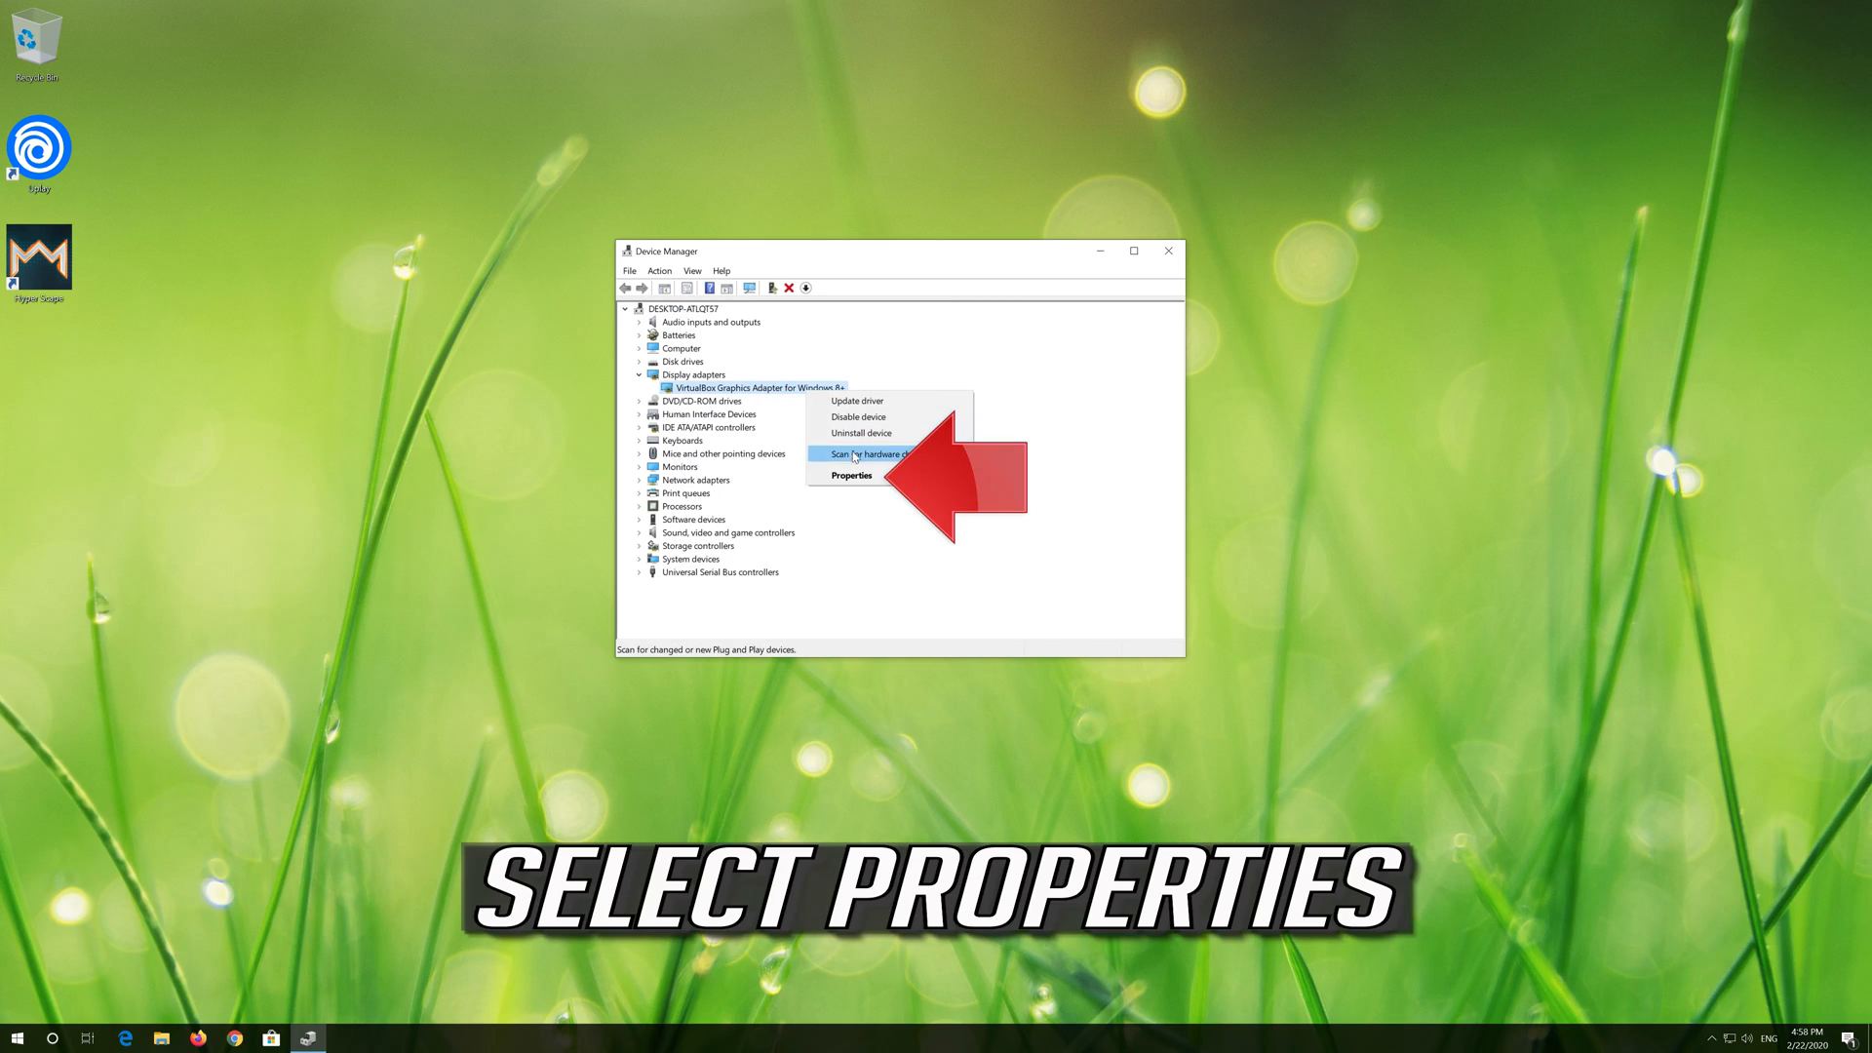
mouse_move(869, 481)
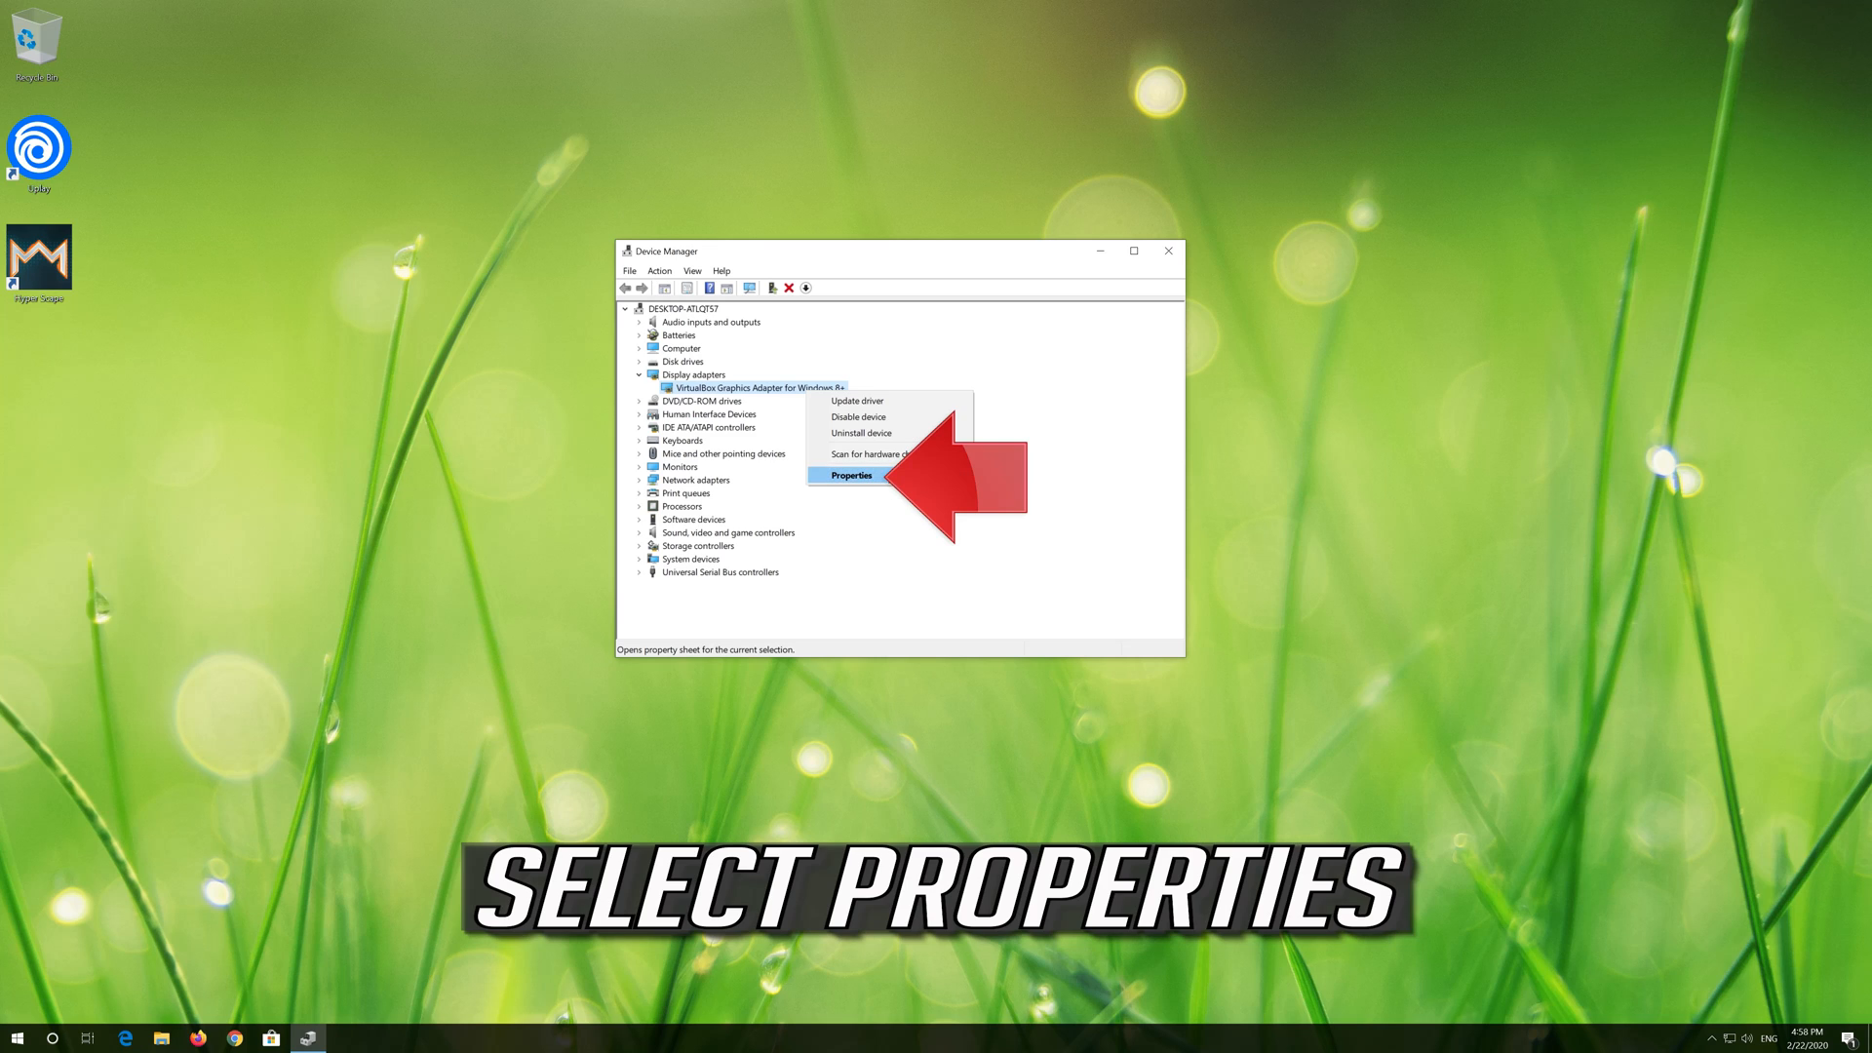
click(850, 476)
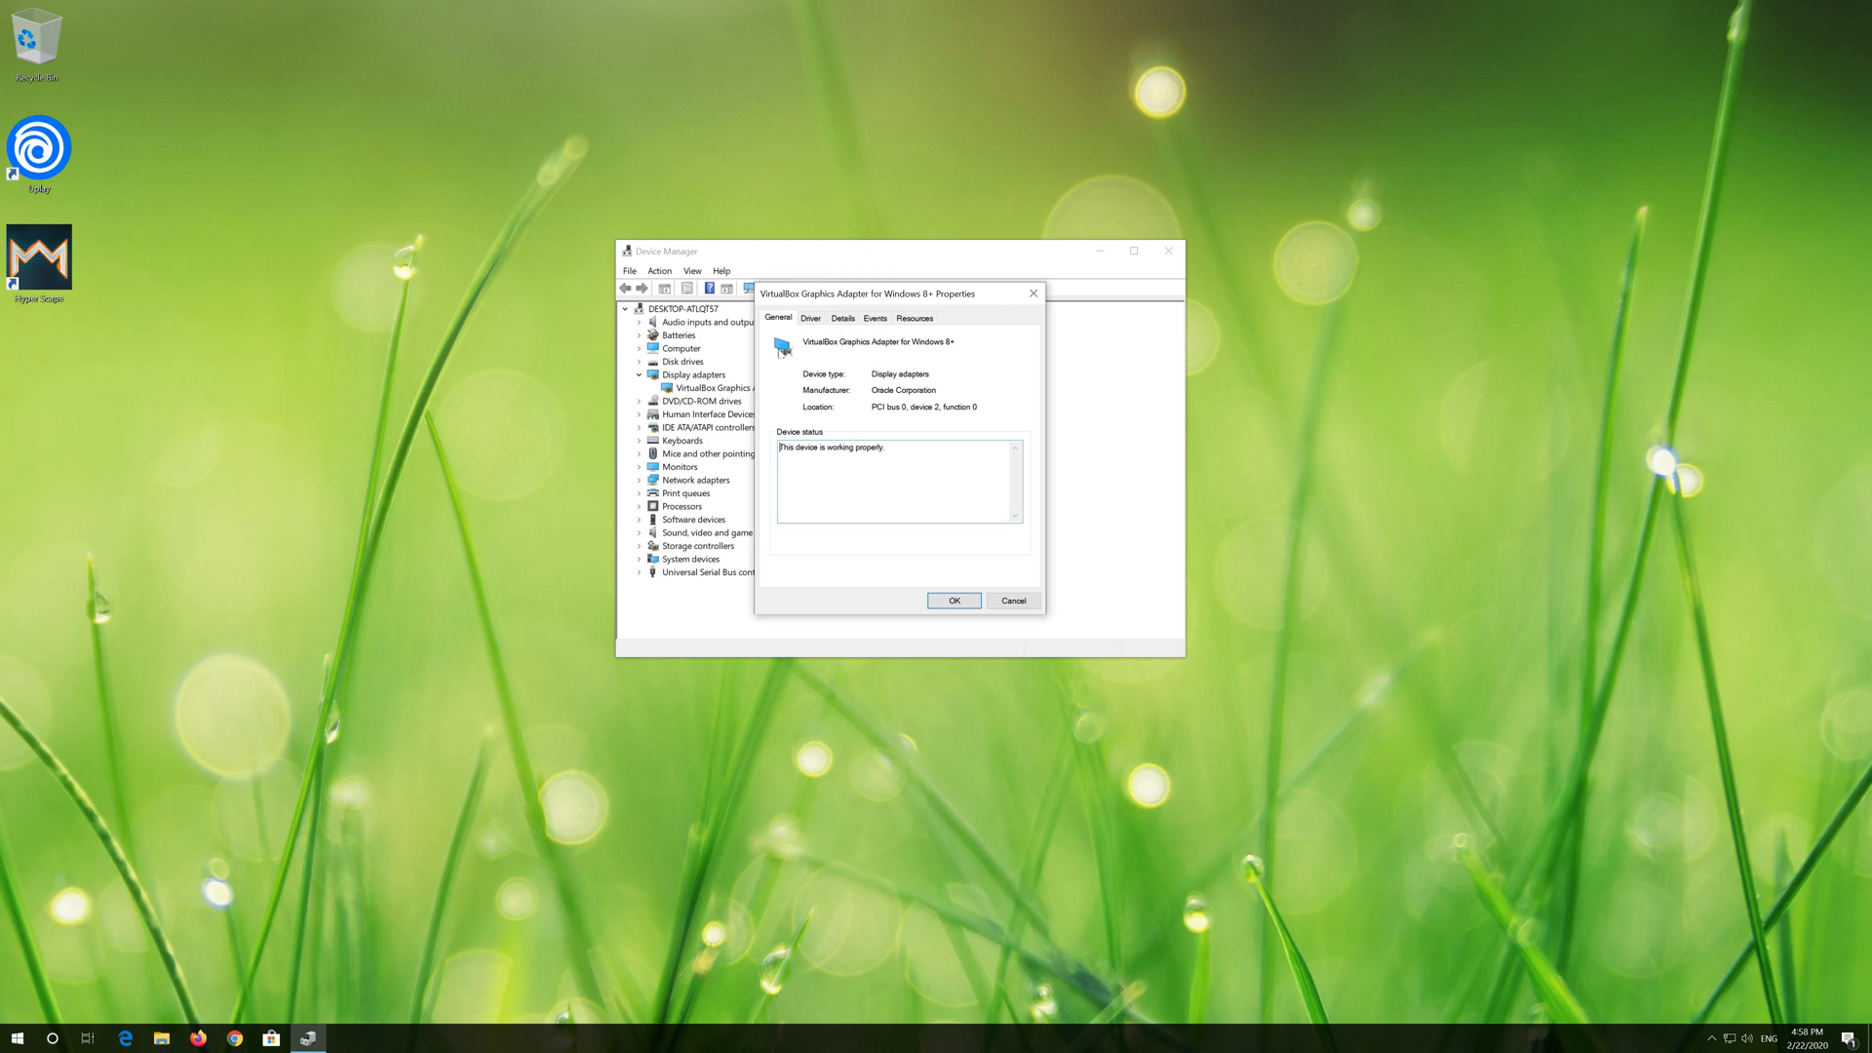
Step: Launch the Update Driver wizard from the VirtualBox adapter's Driver tab
click(810, 318)
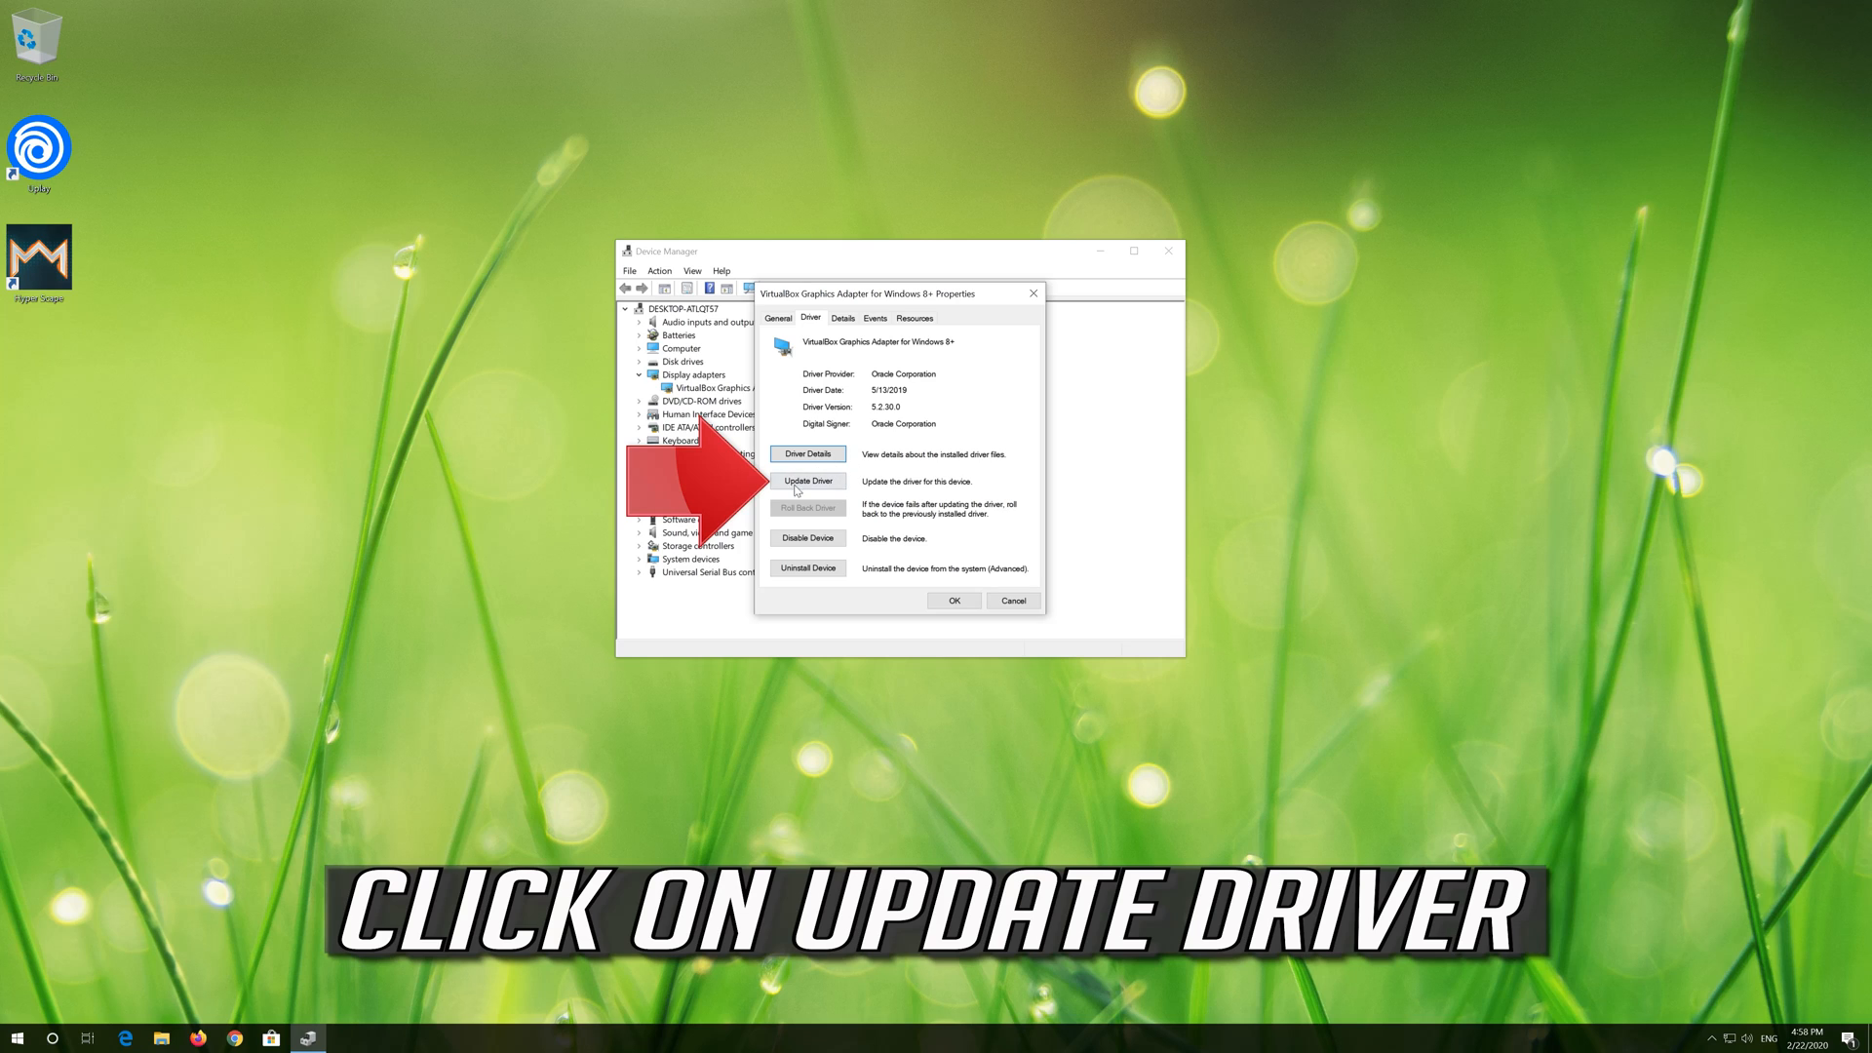
click(807, 480)
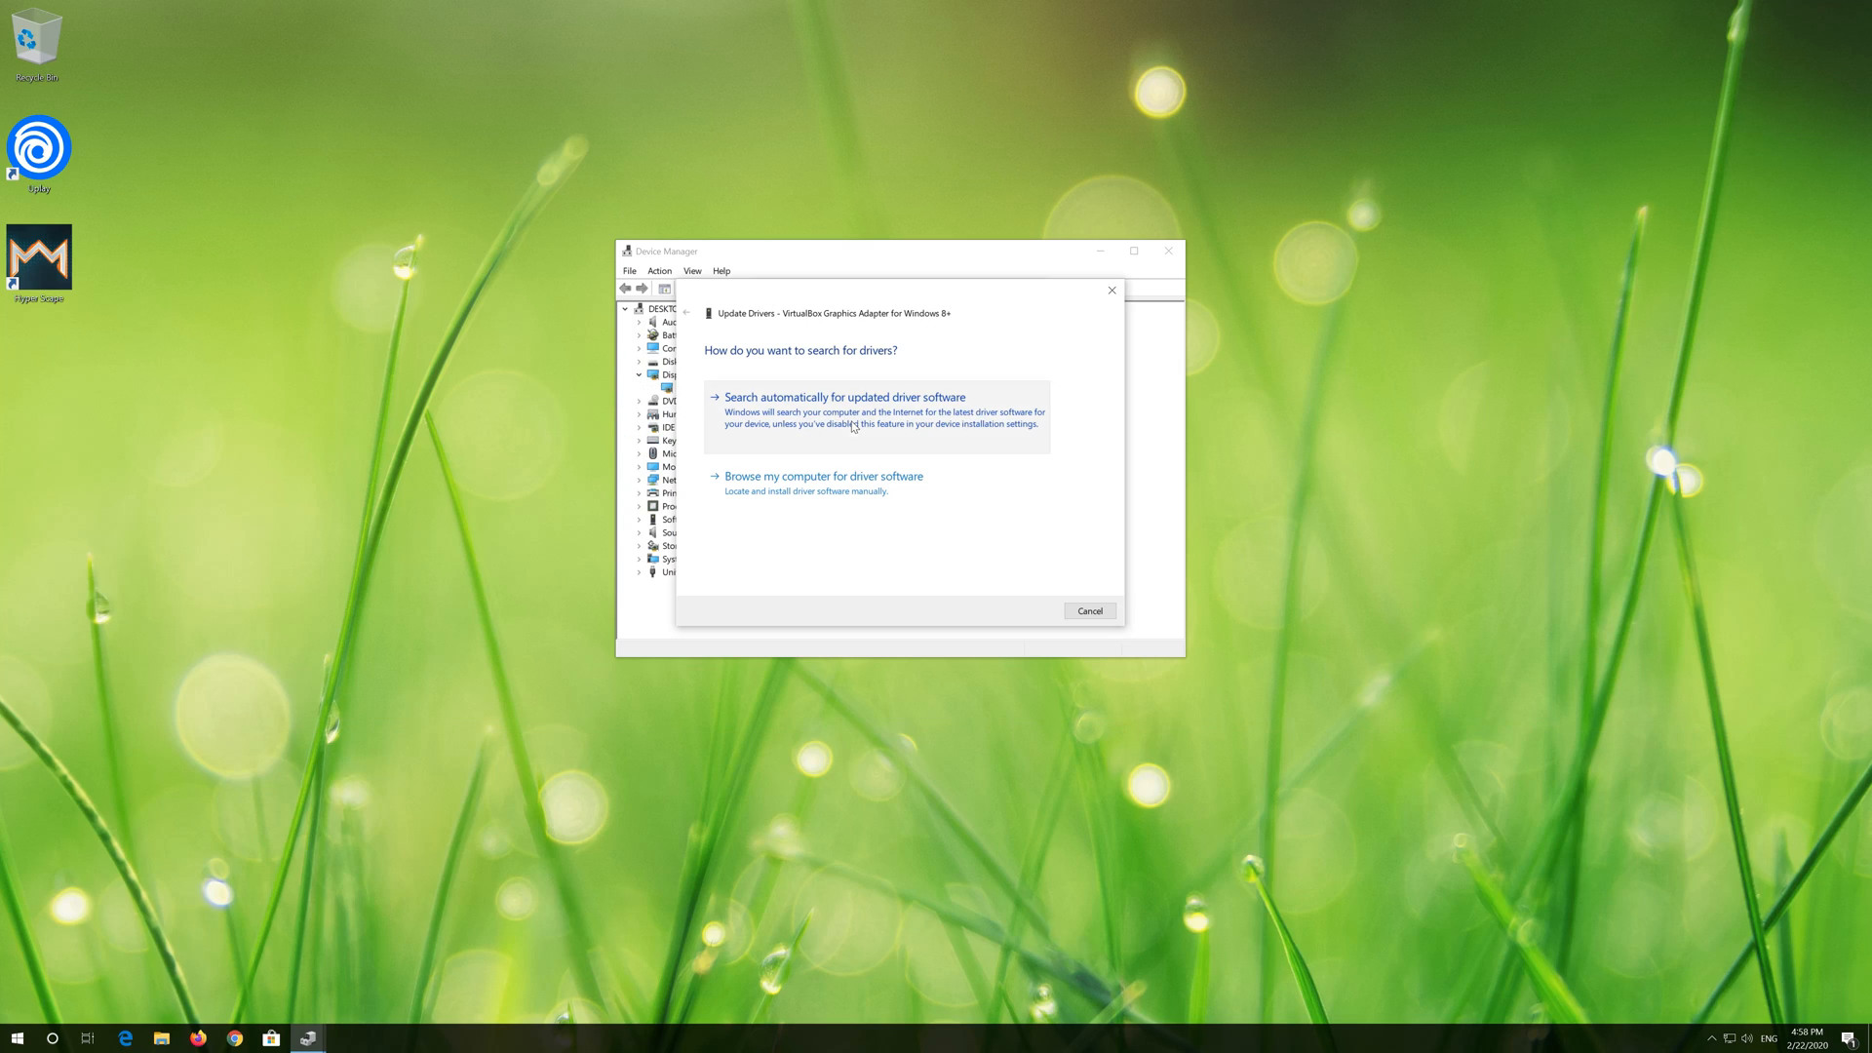
Step: Search automatically for a newer adapter driver, then continue to Windows Update
click(845, 397)
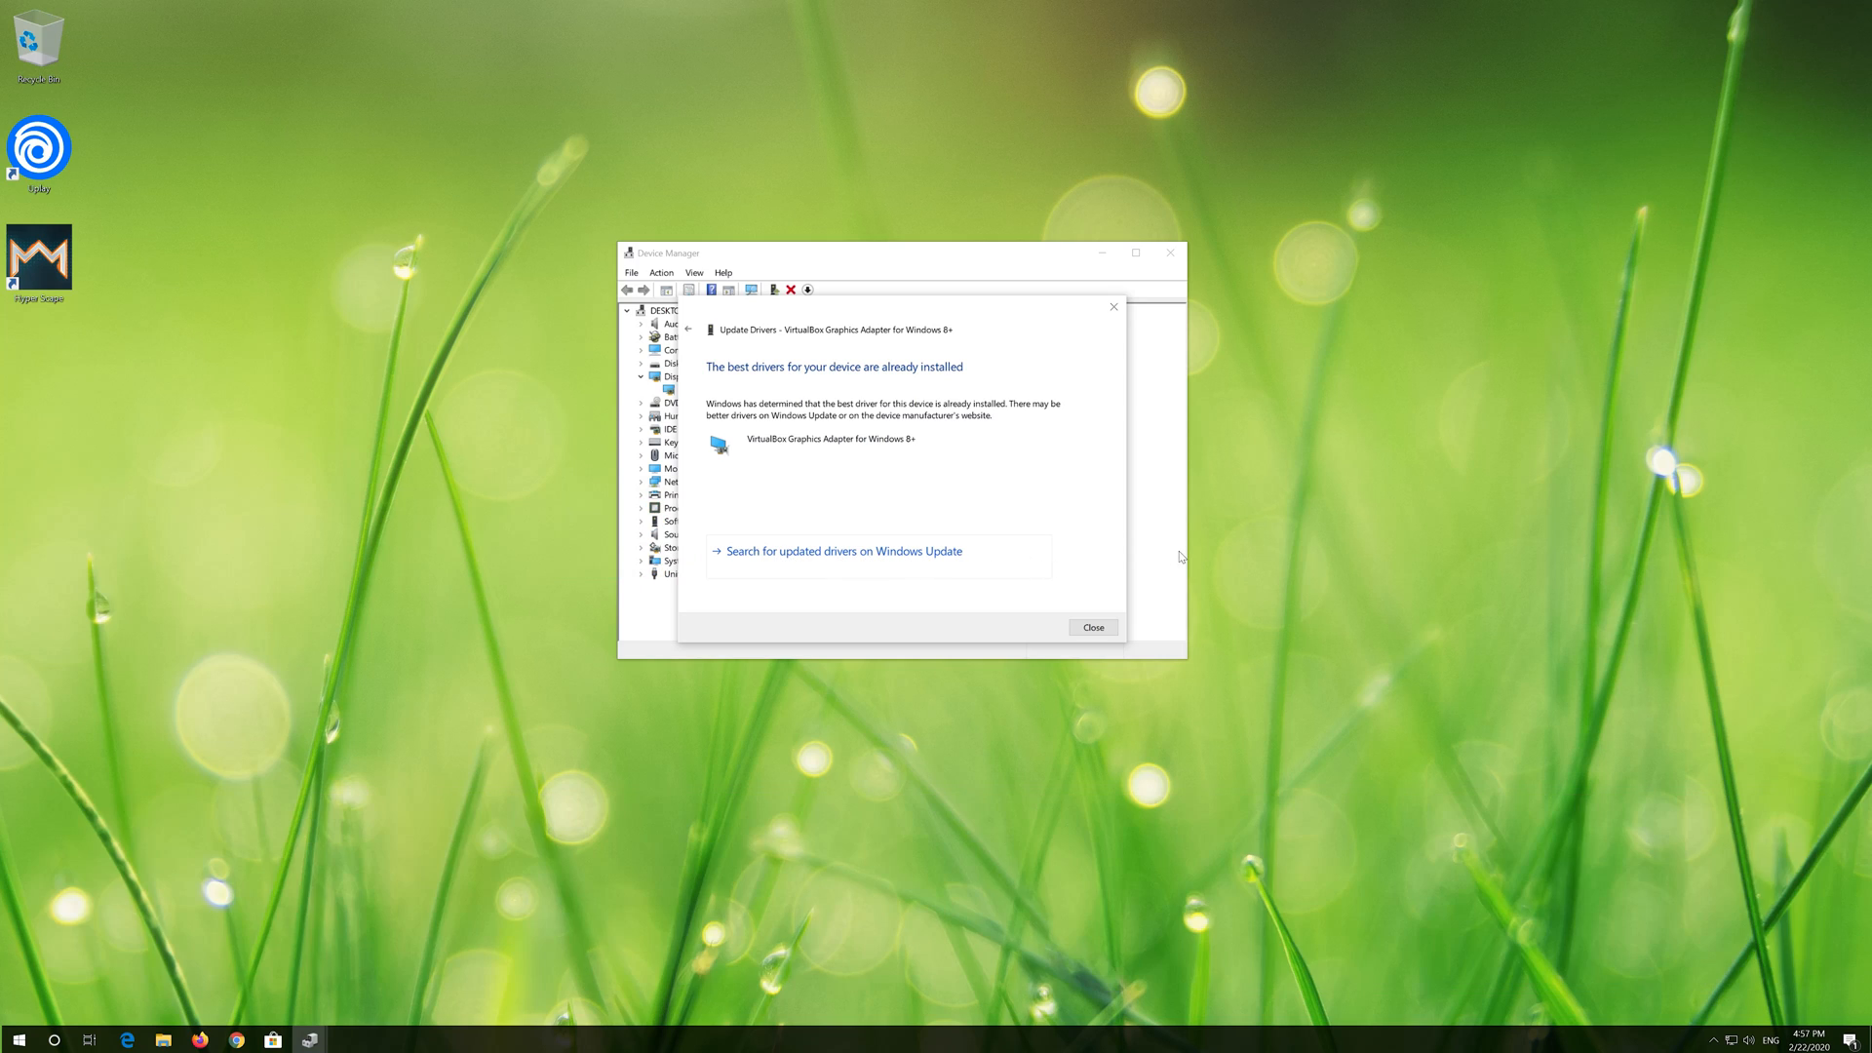
mouse_move(824, 560)
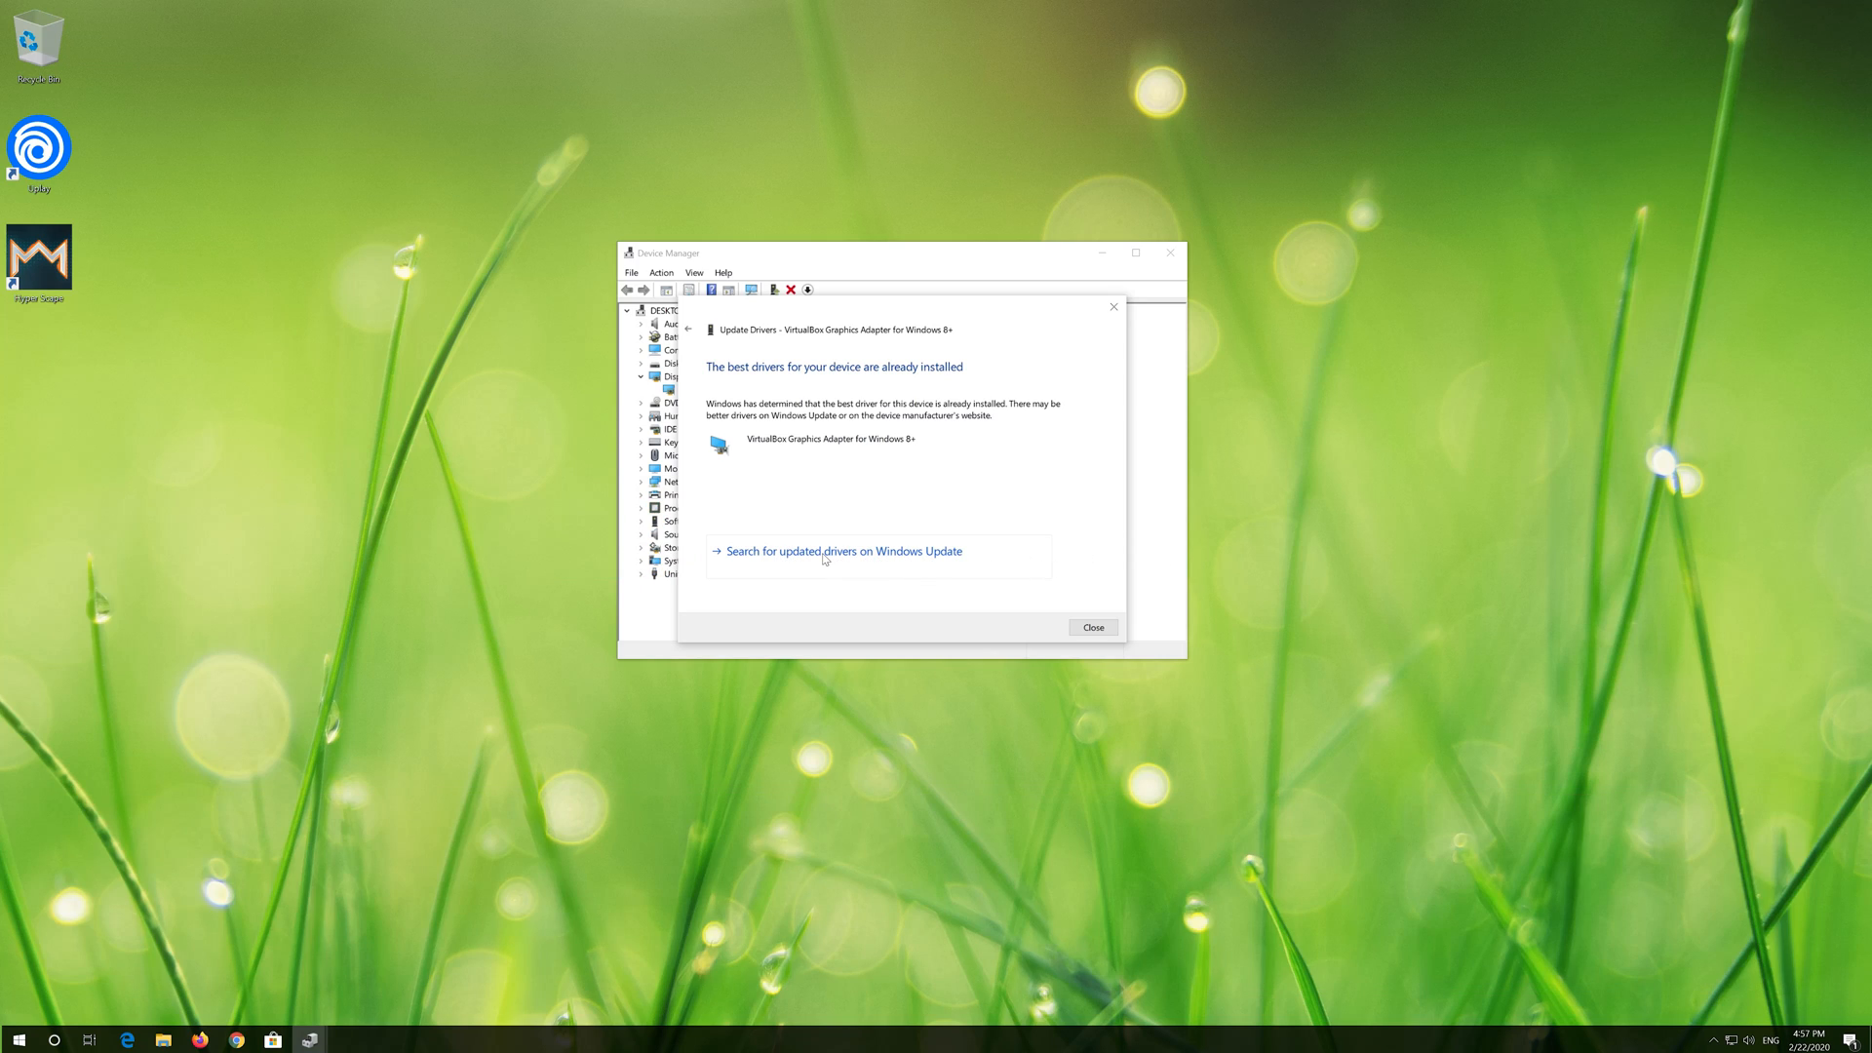
click(844, 551)
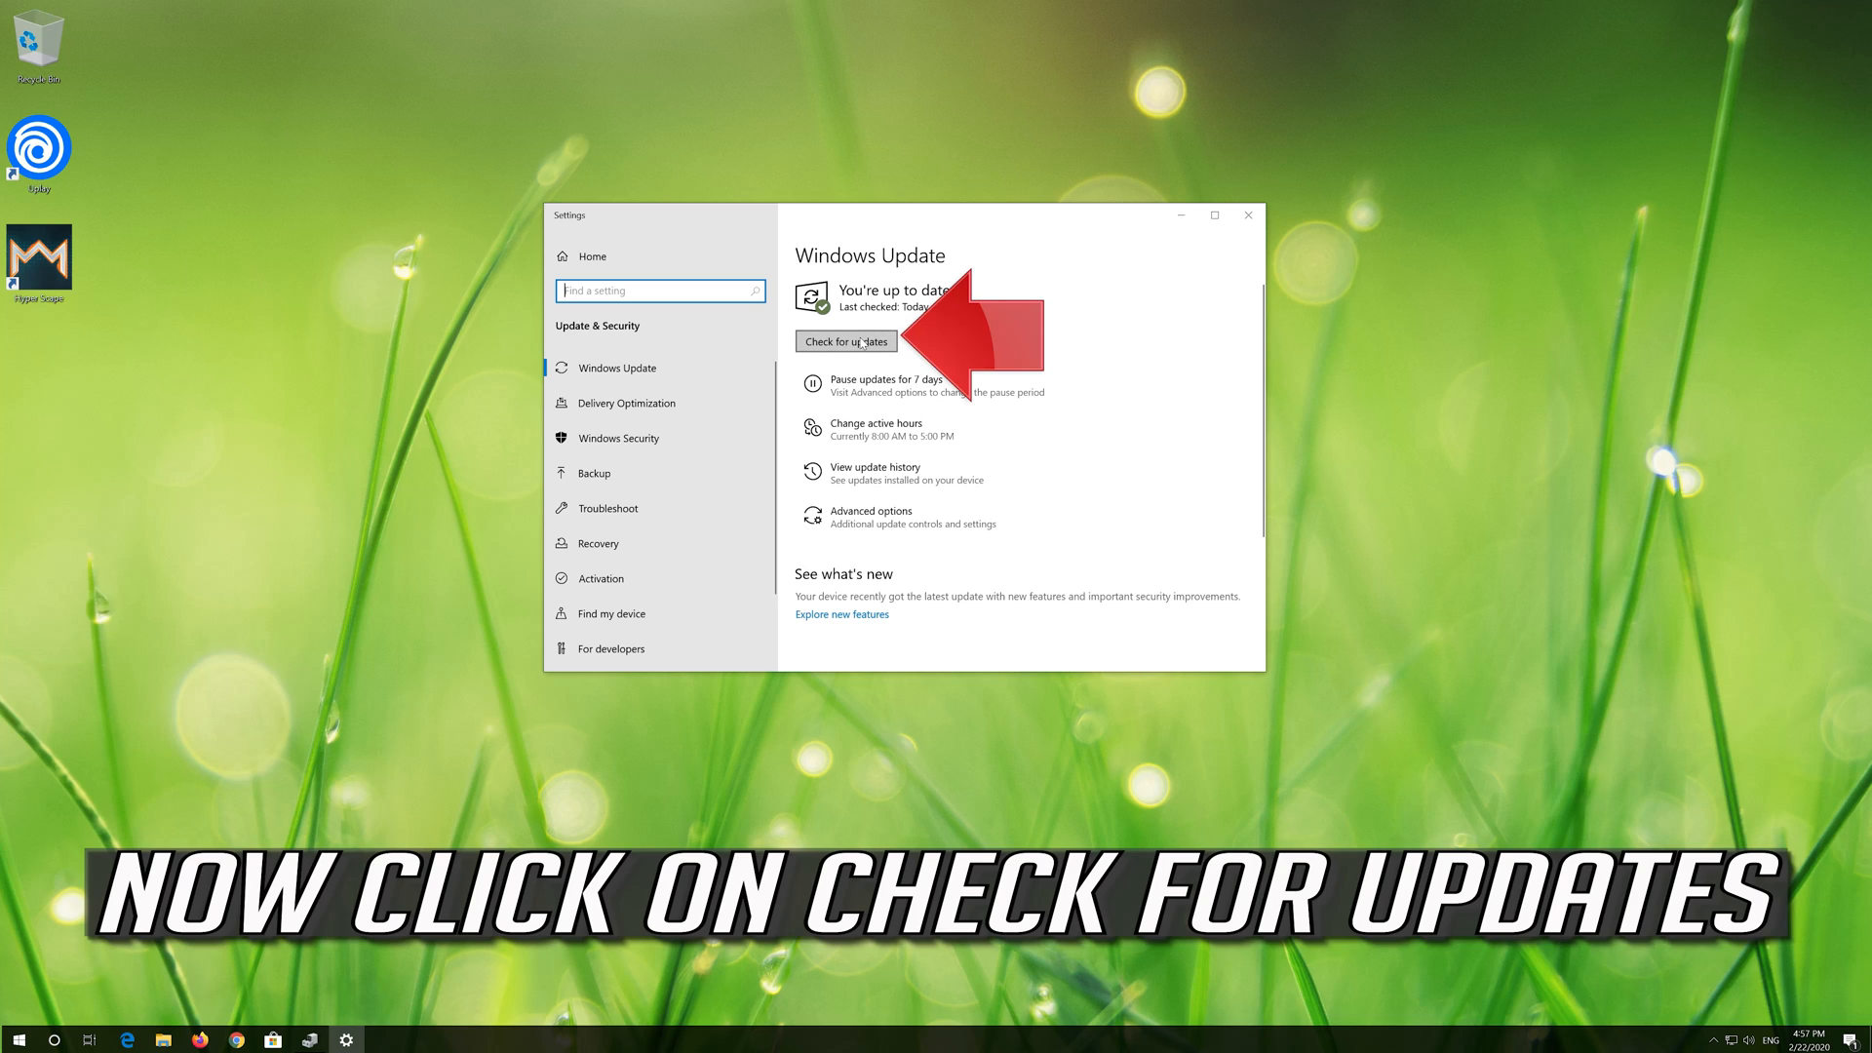
Step: Run Check for updates on the Windows Update settings page
click(846, 342)
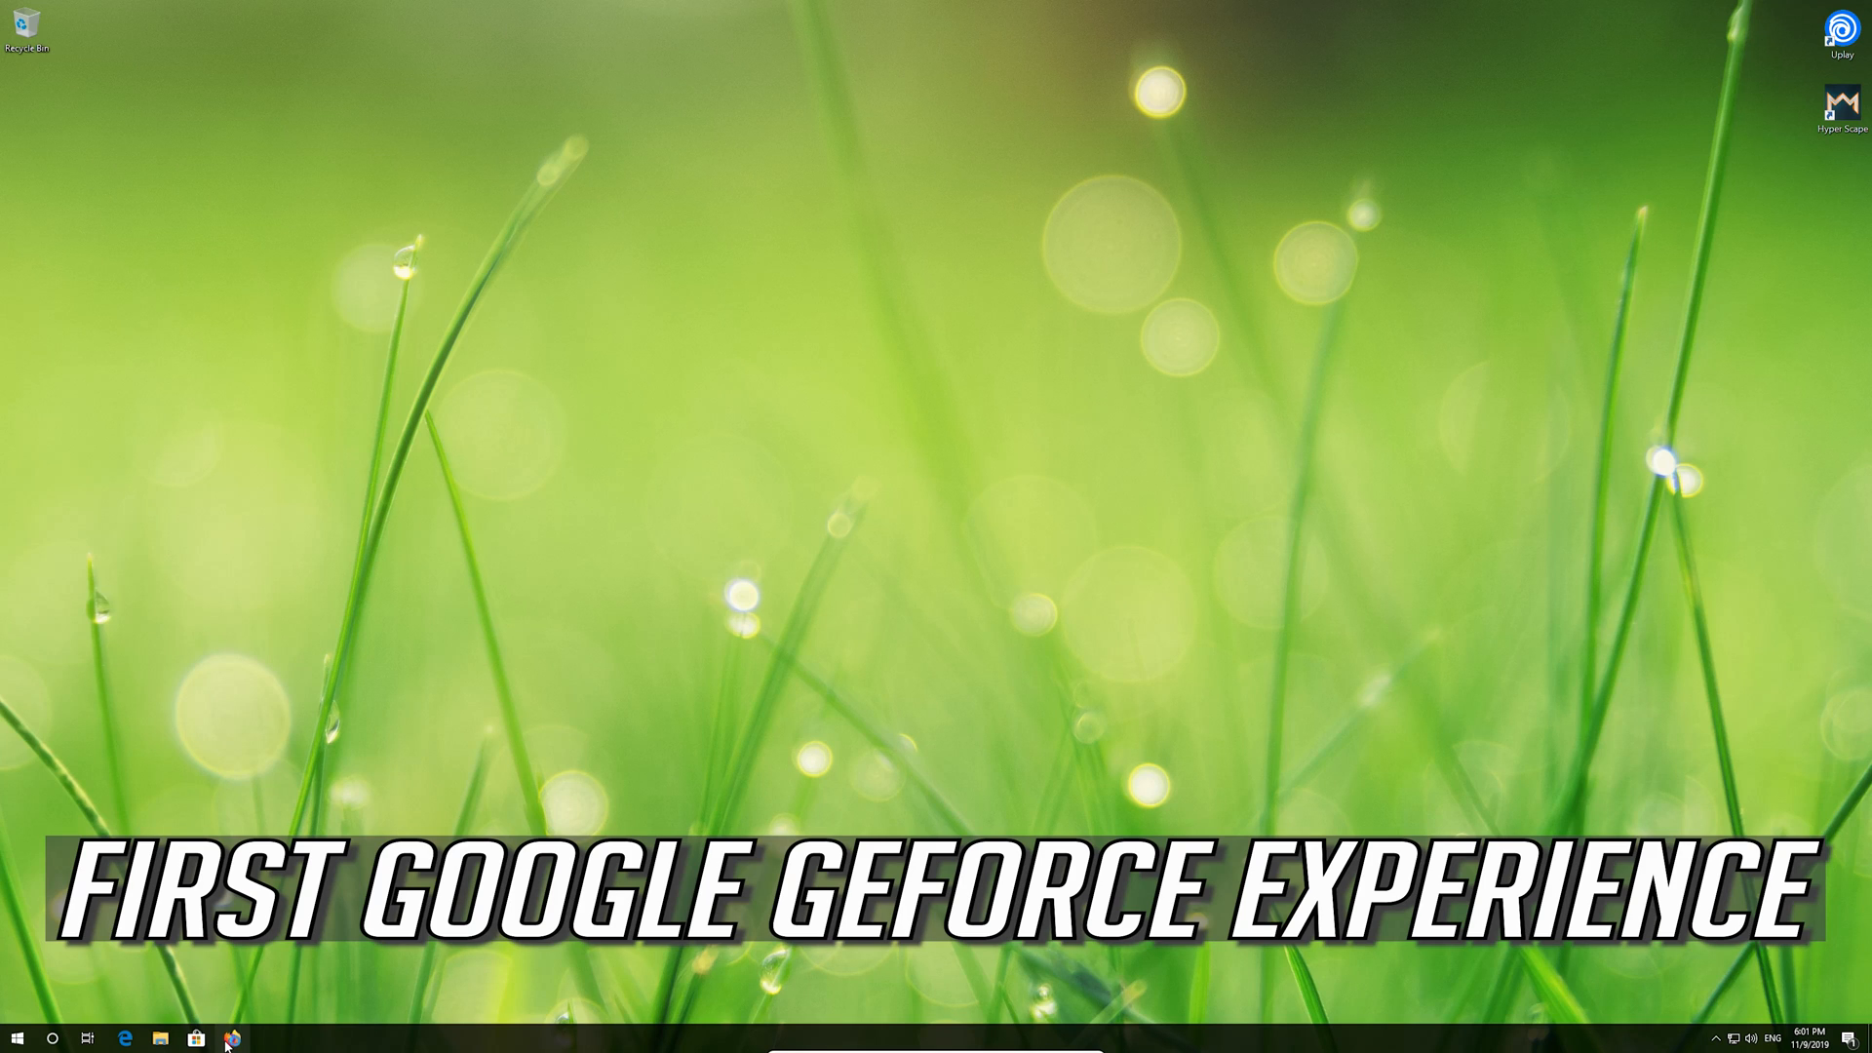
Step: In Firefox, search Google for 'geforce experience' and open NVIDIA's GeForce Experience page
click(233, 1037)
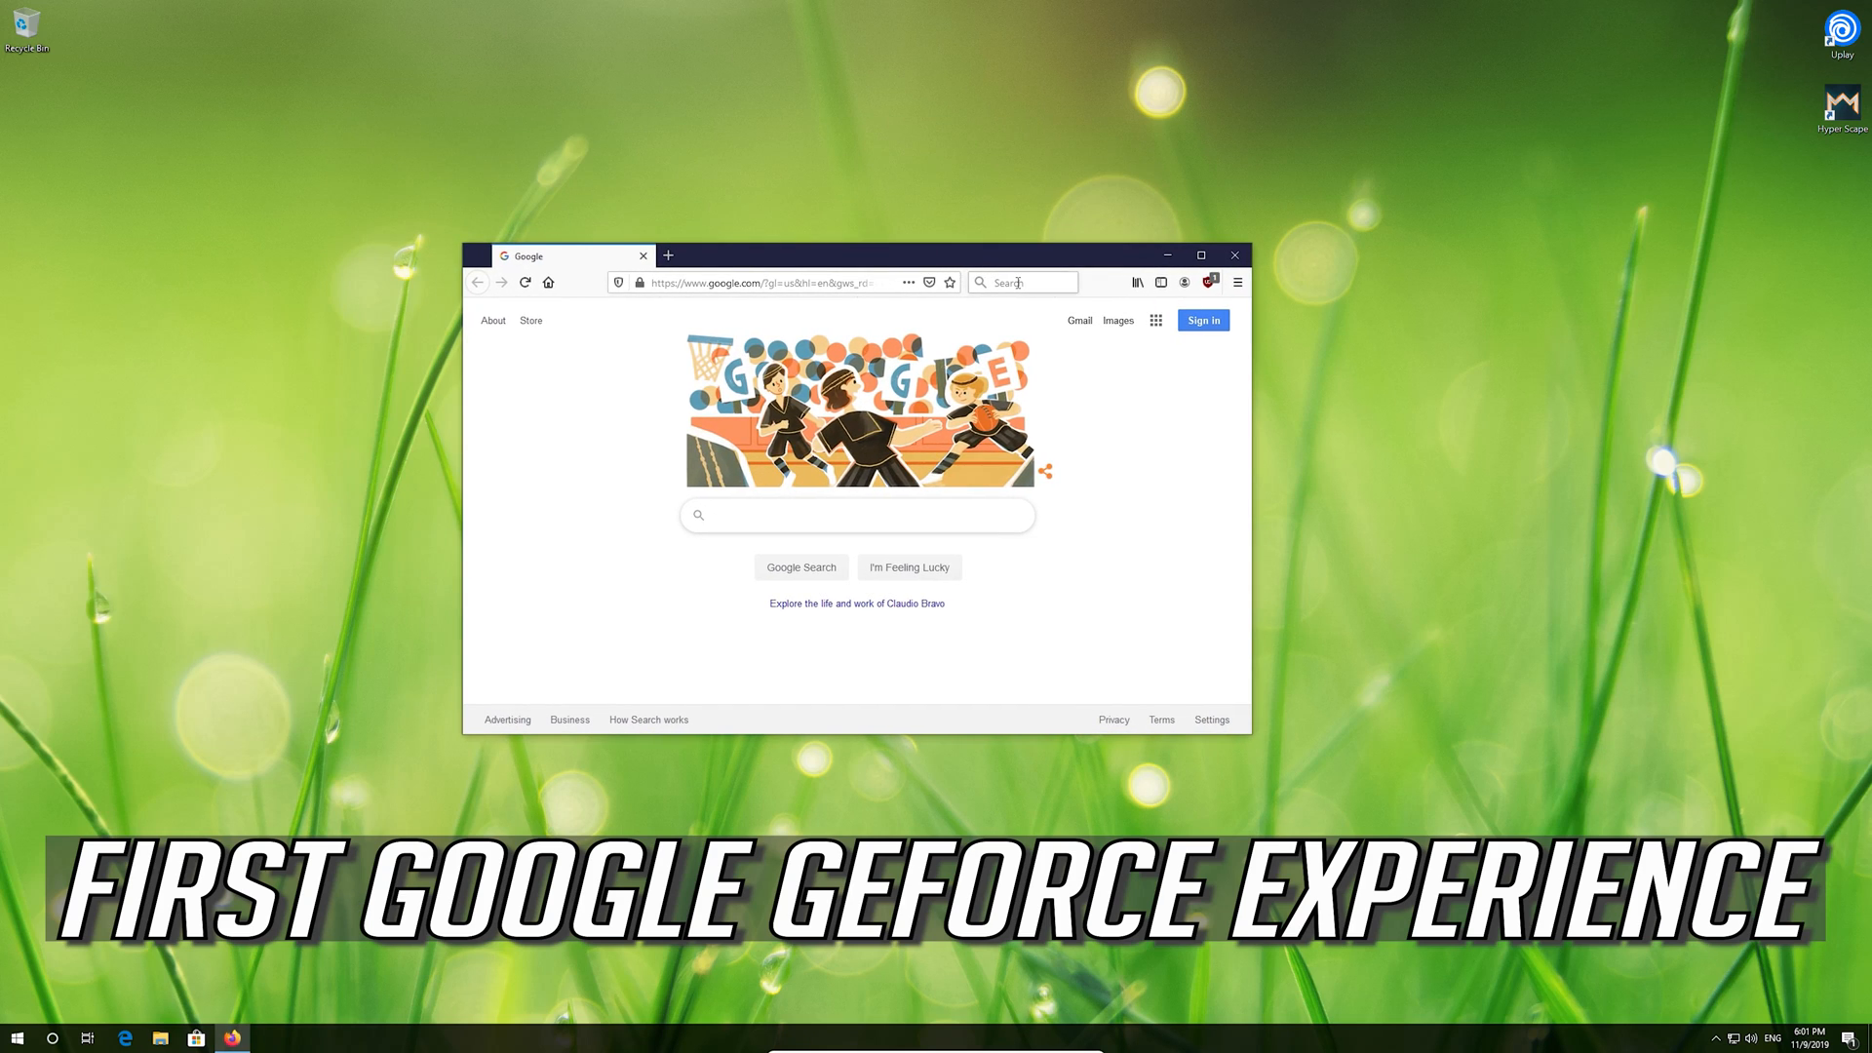
mouse_move(777, 548)
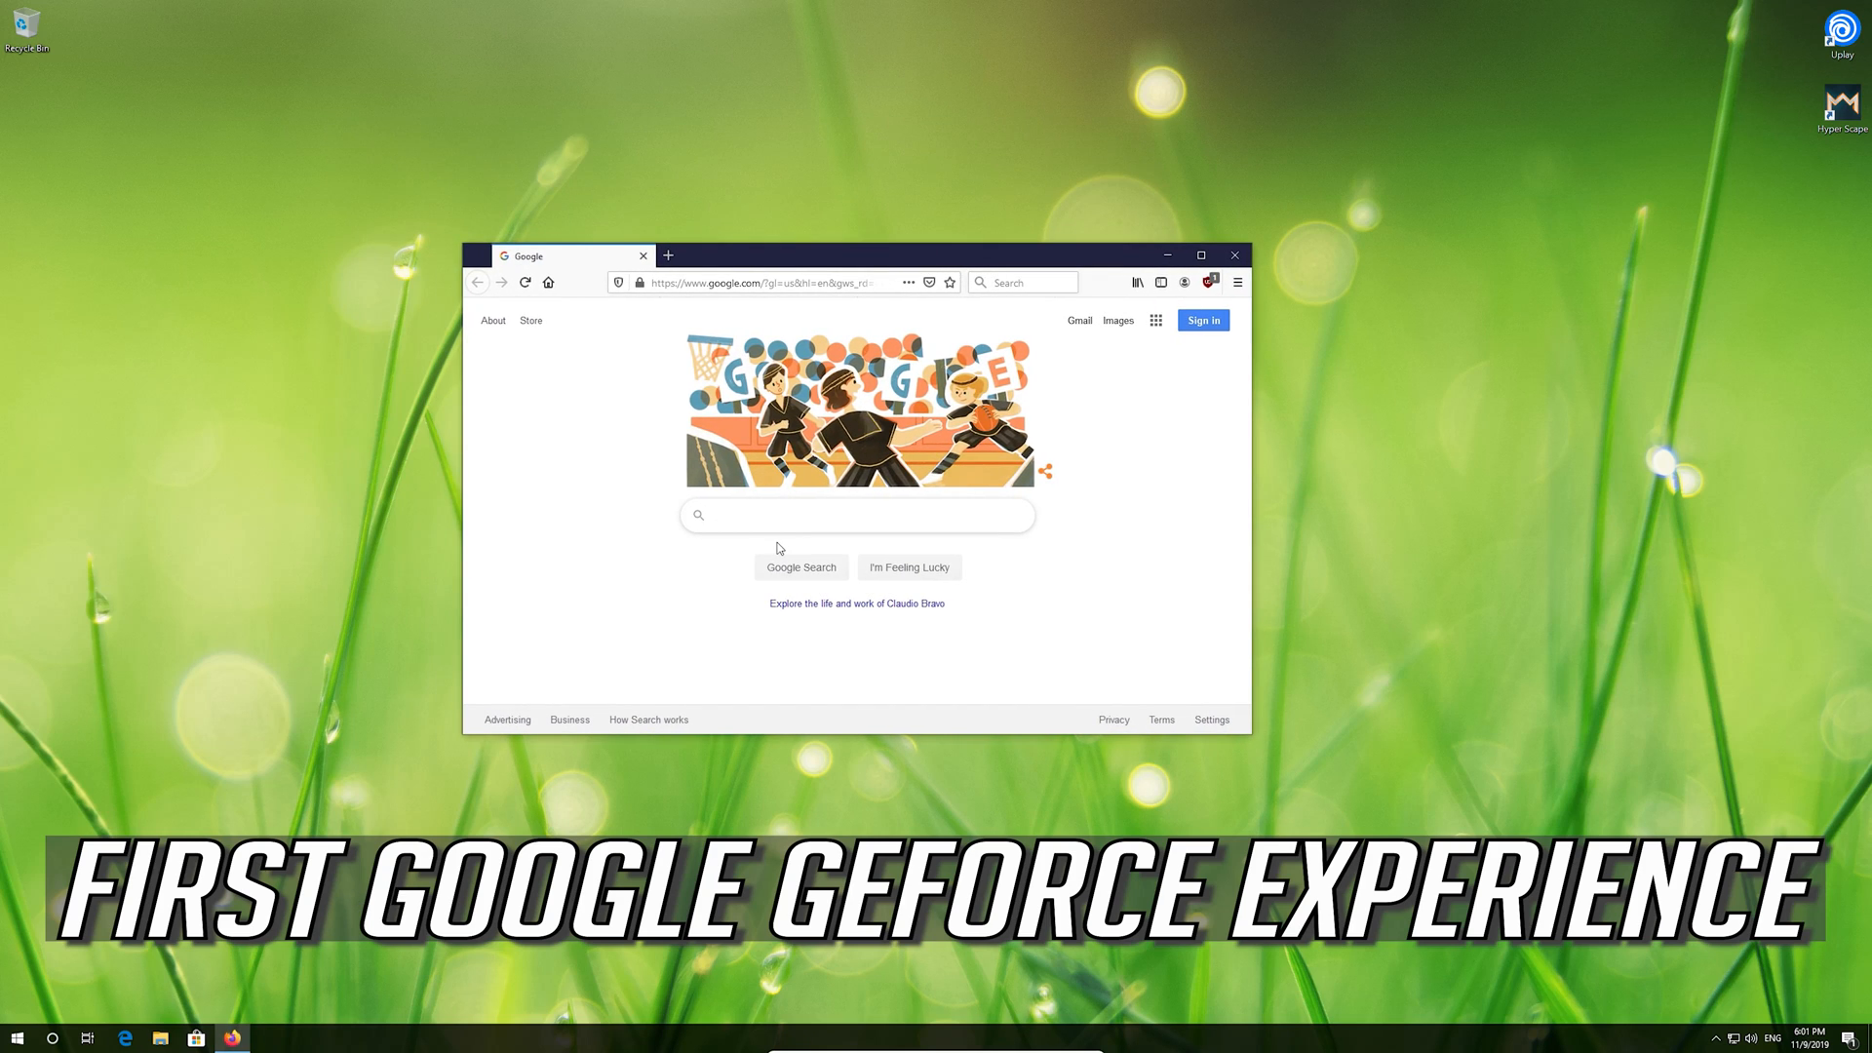
text(geforce exper)
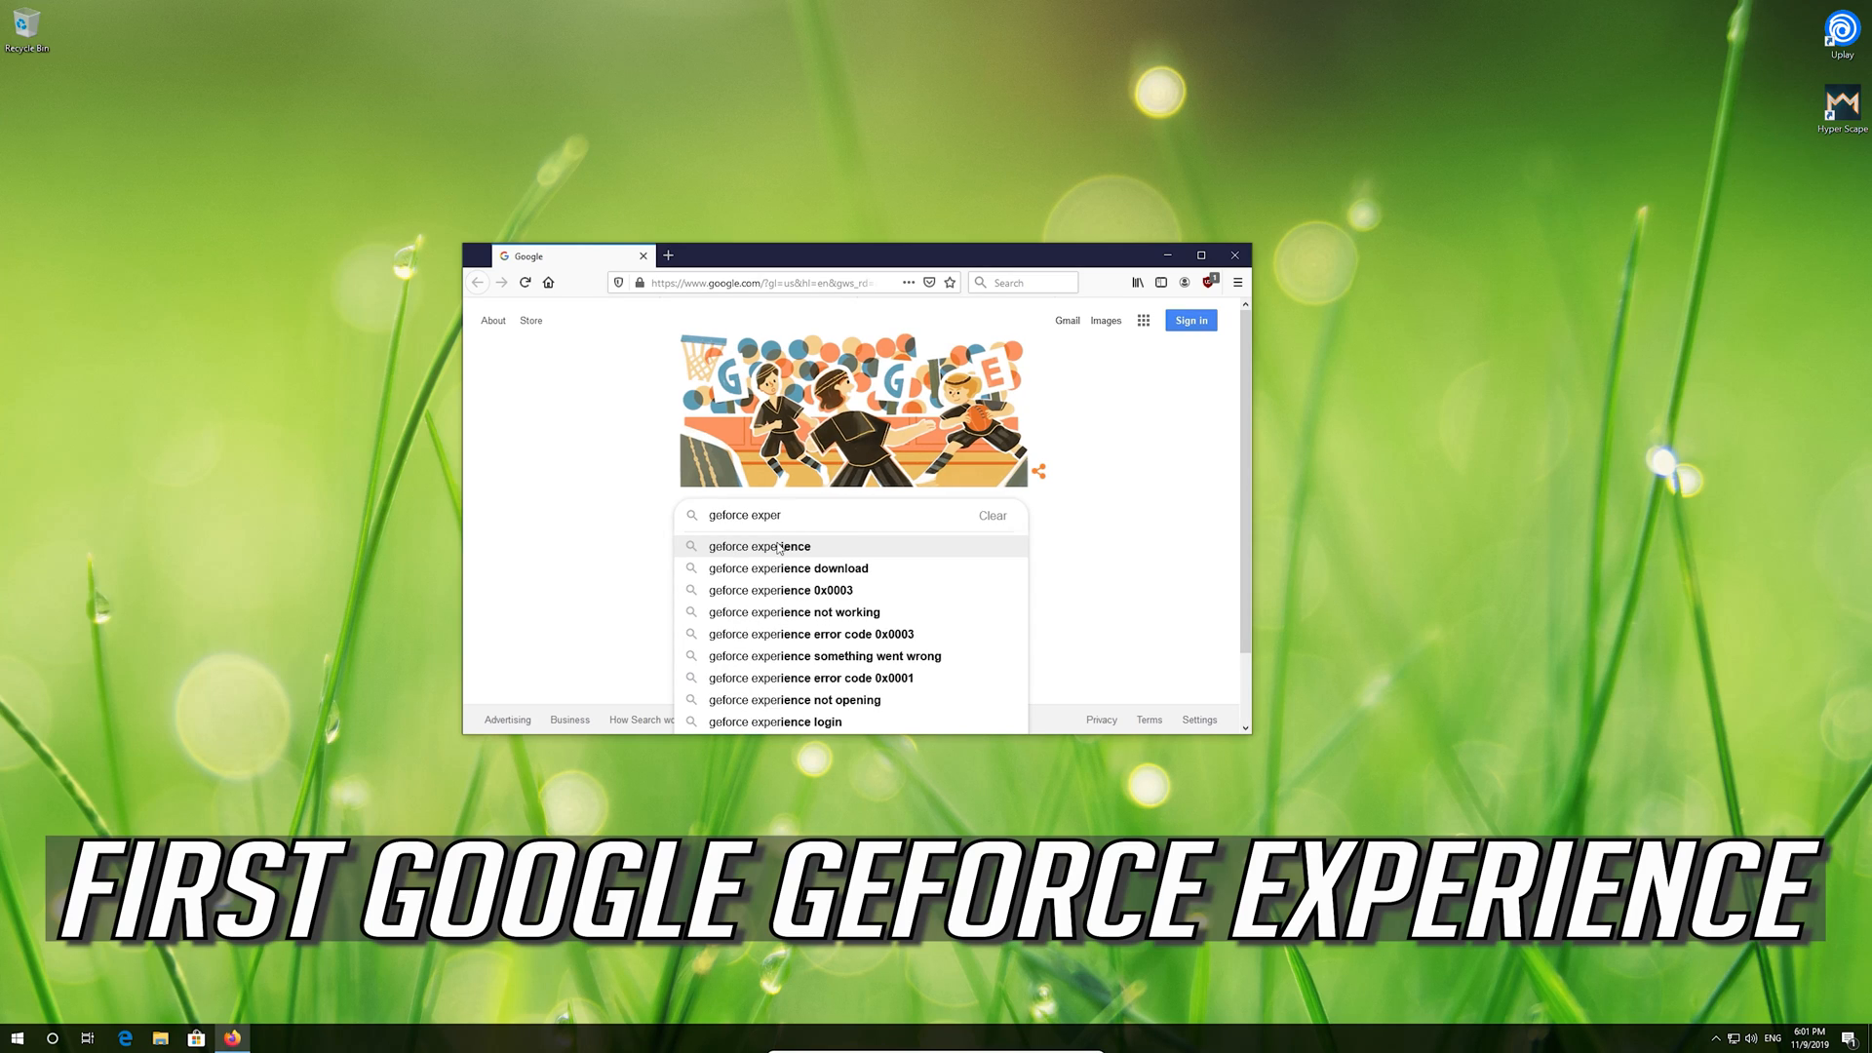
click(760, 546)
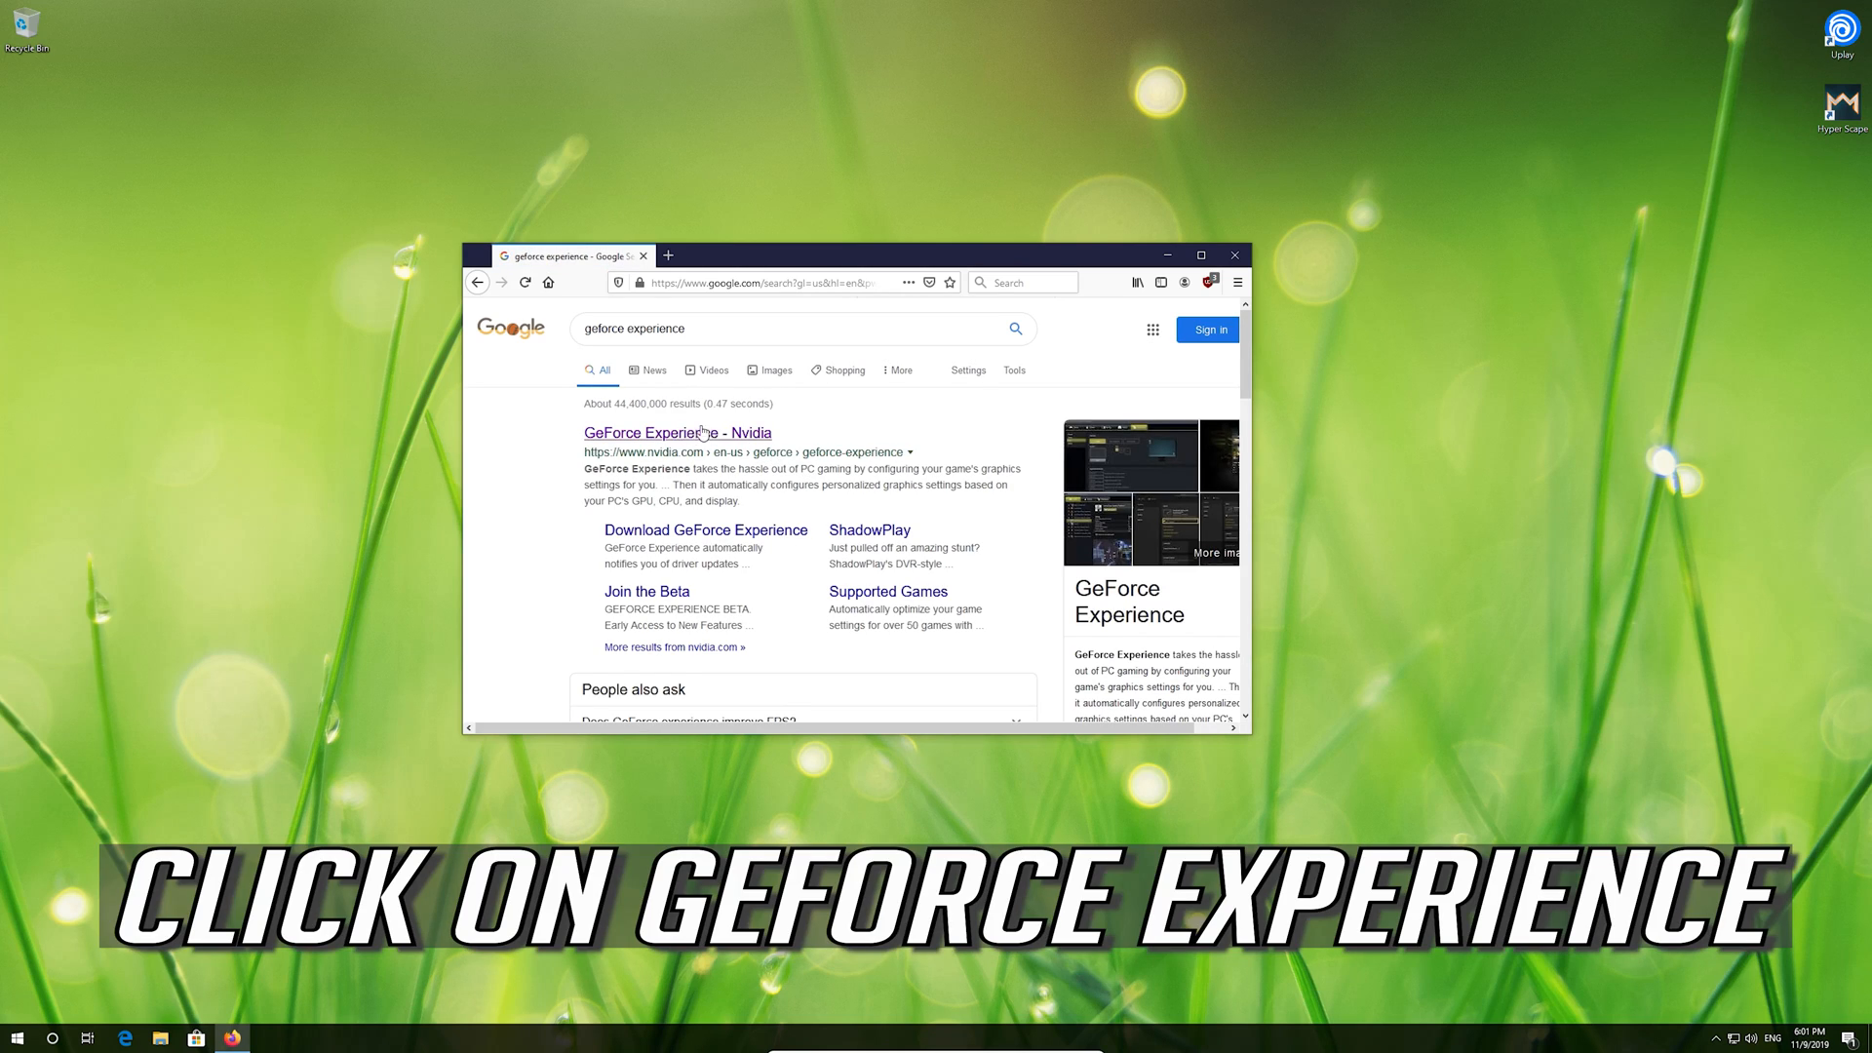
mouse_move(702, 432)
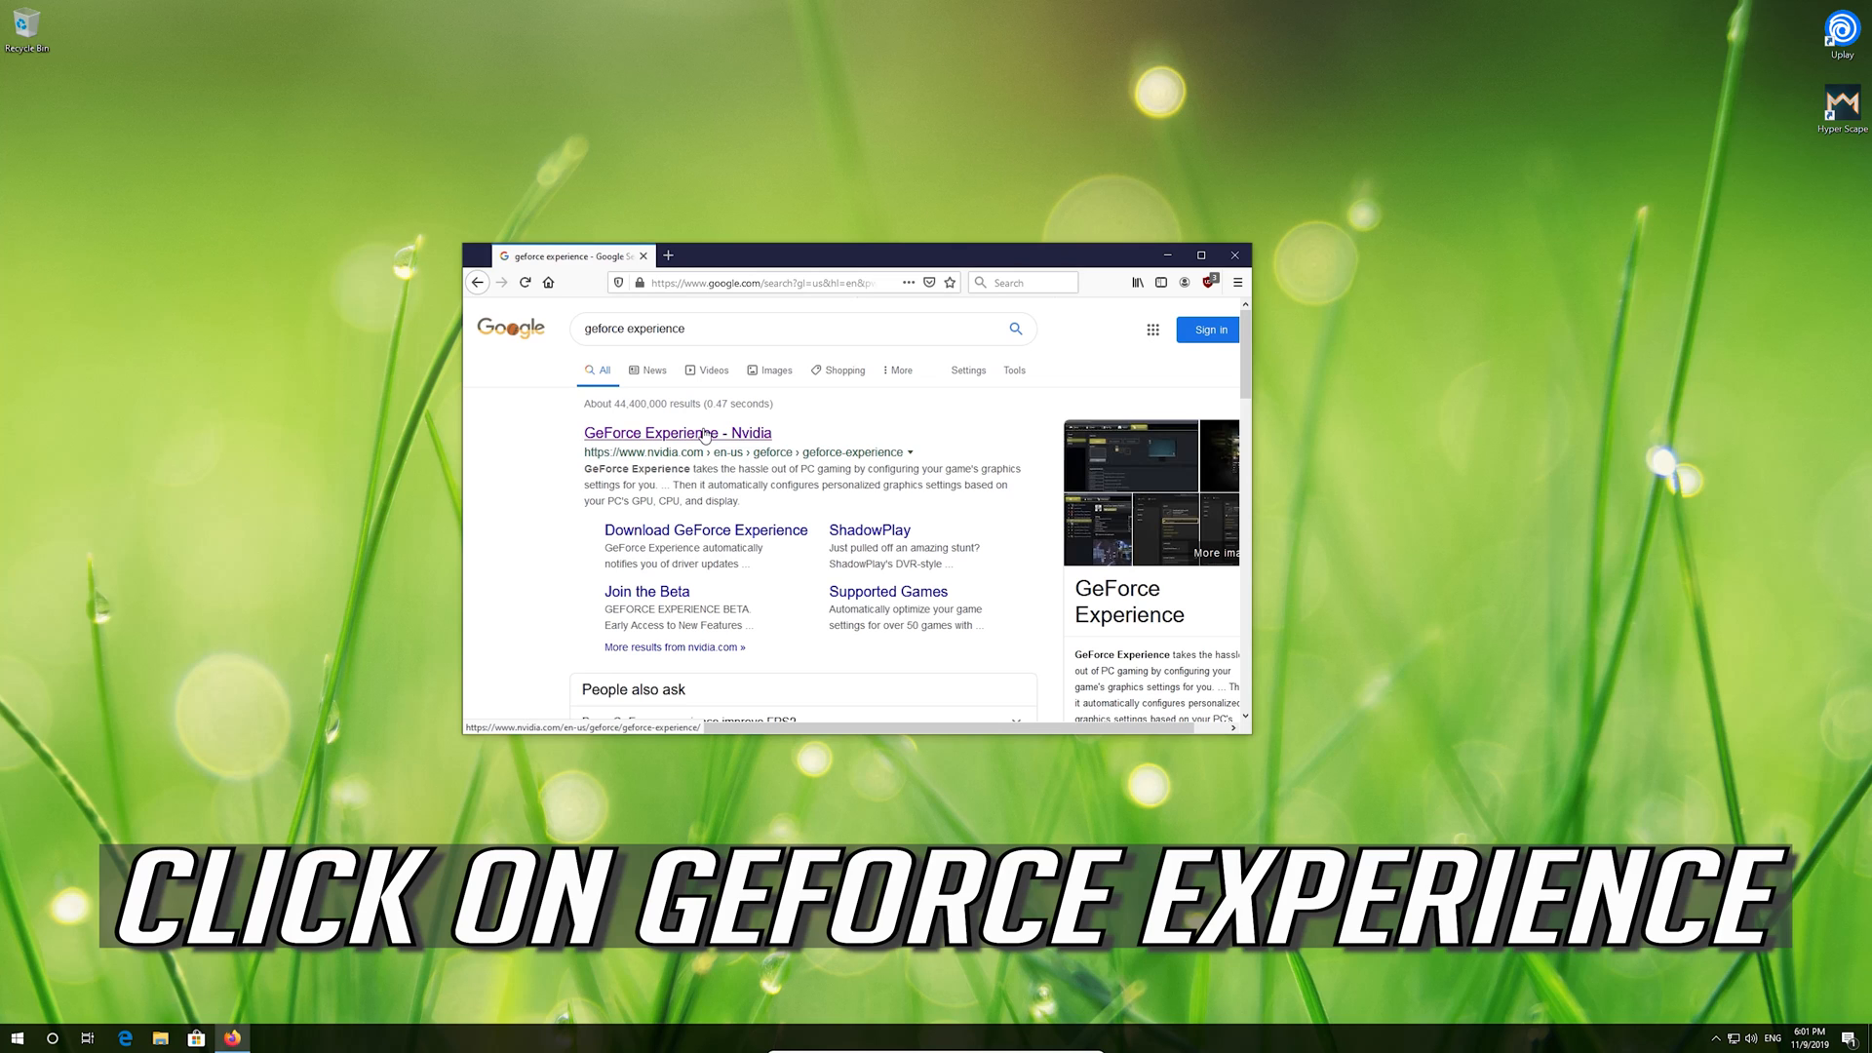
click(678, 433)
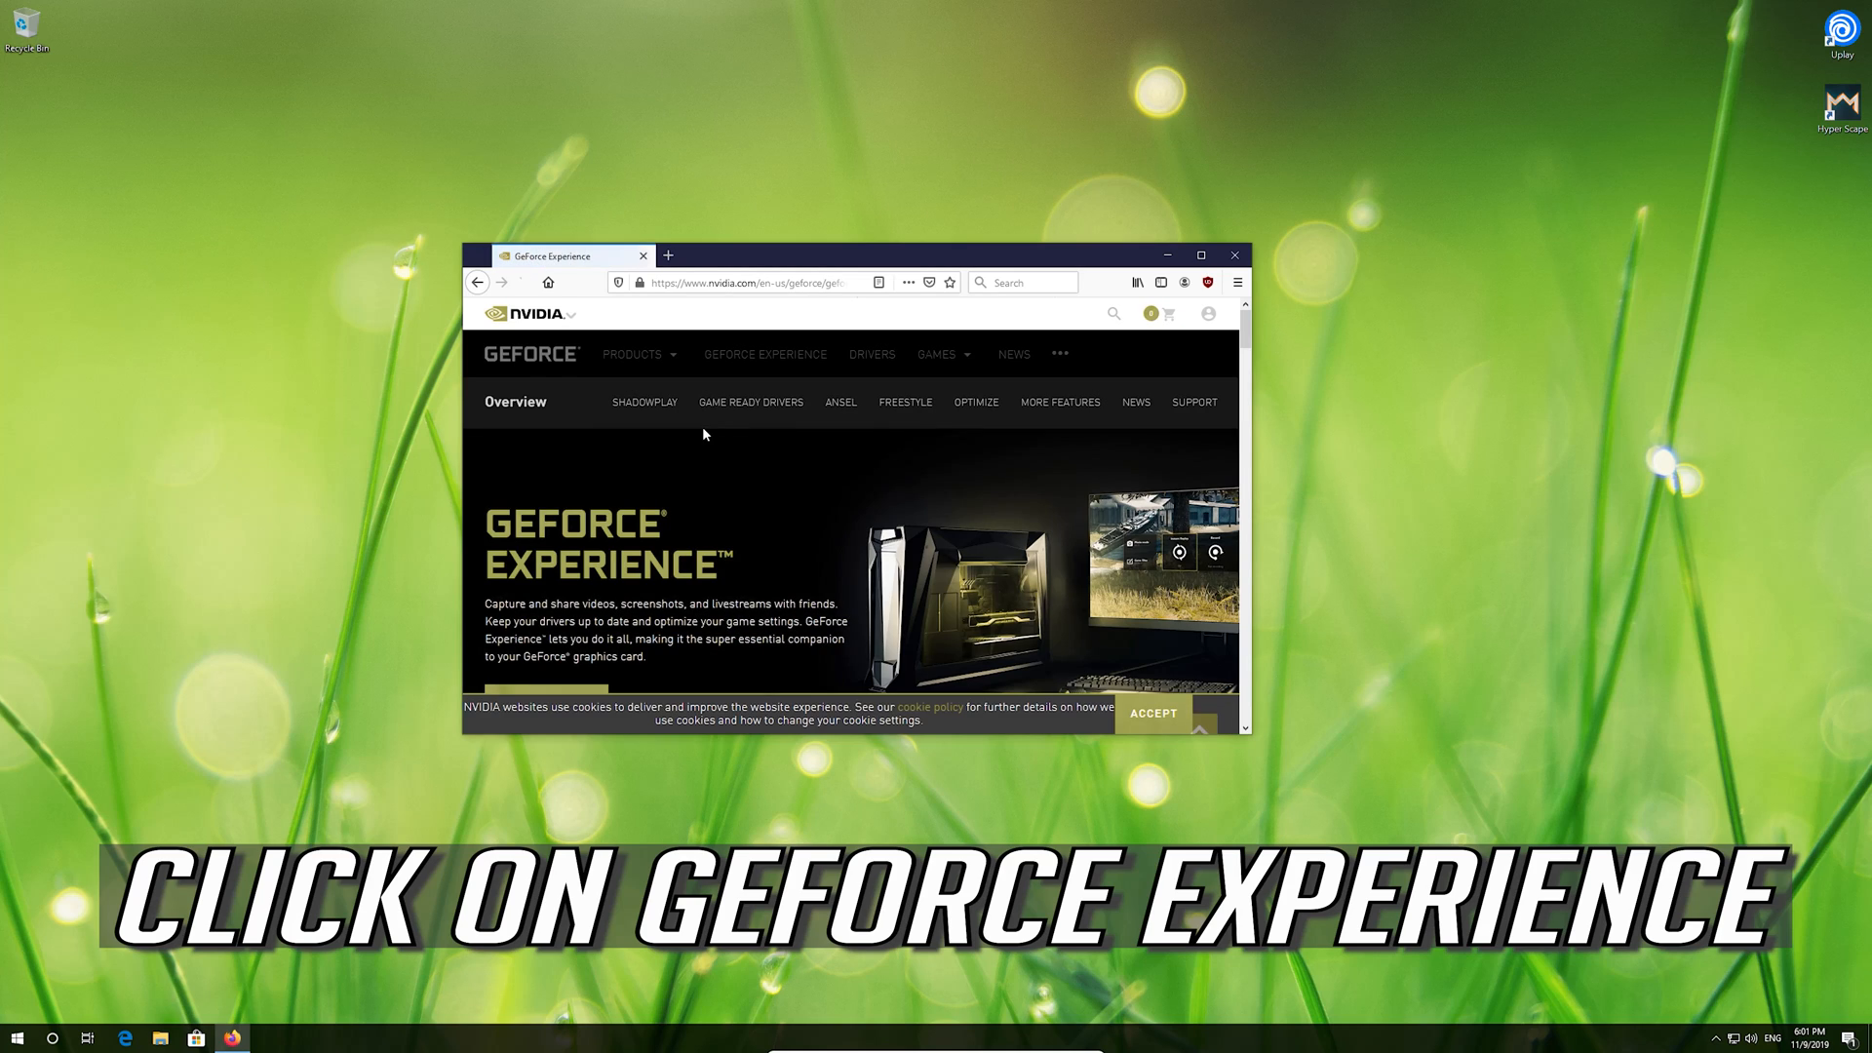
Step: Download and save the GeForce Experience installer, then close Firefox
scroll(down, 3)
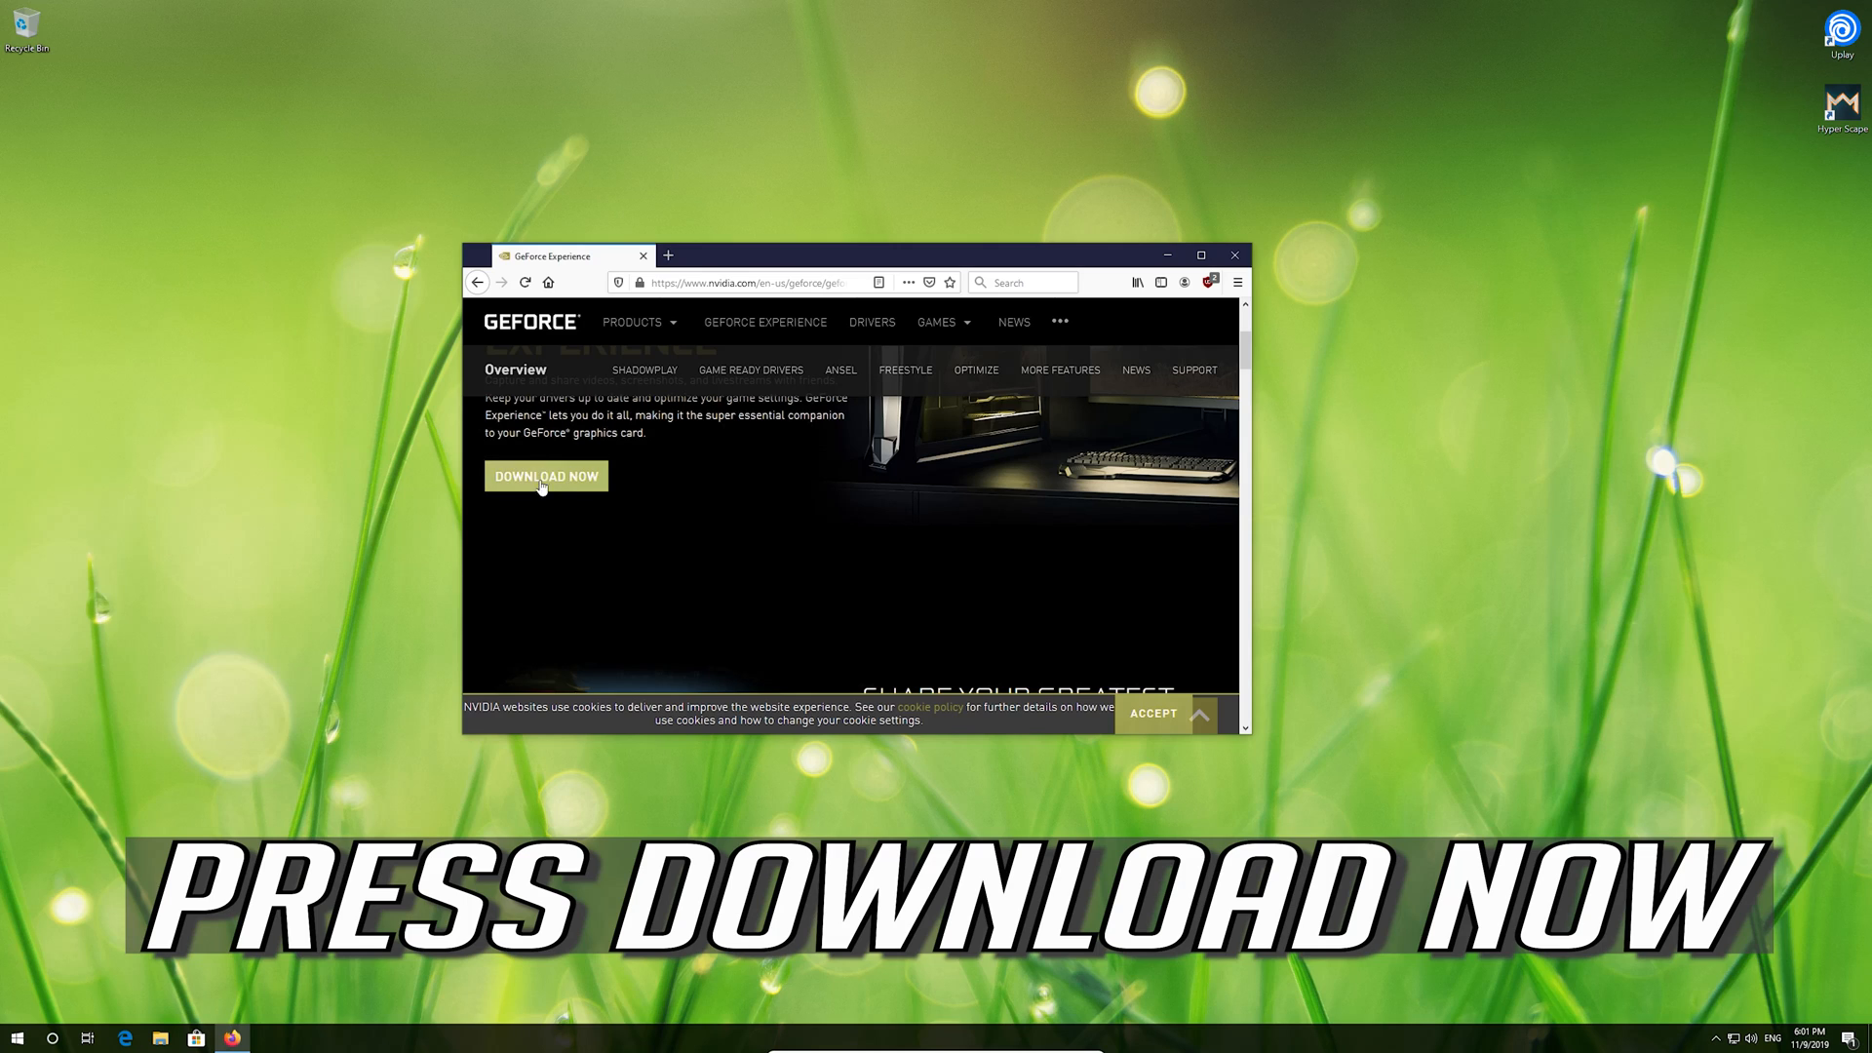
click(546, 476)
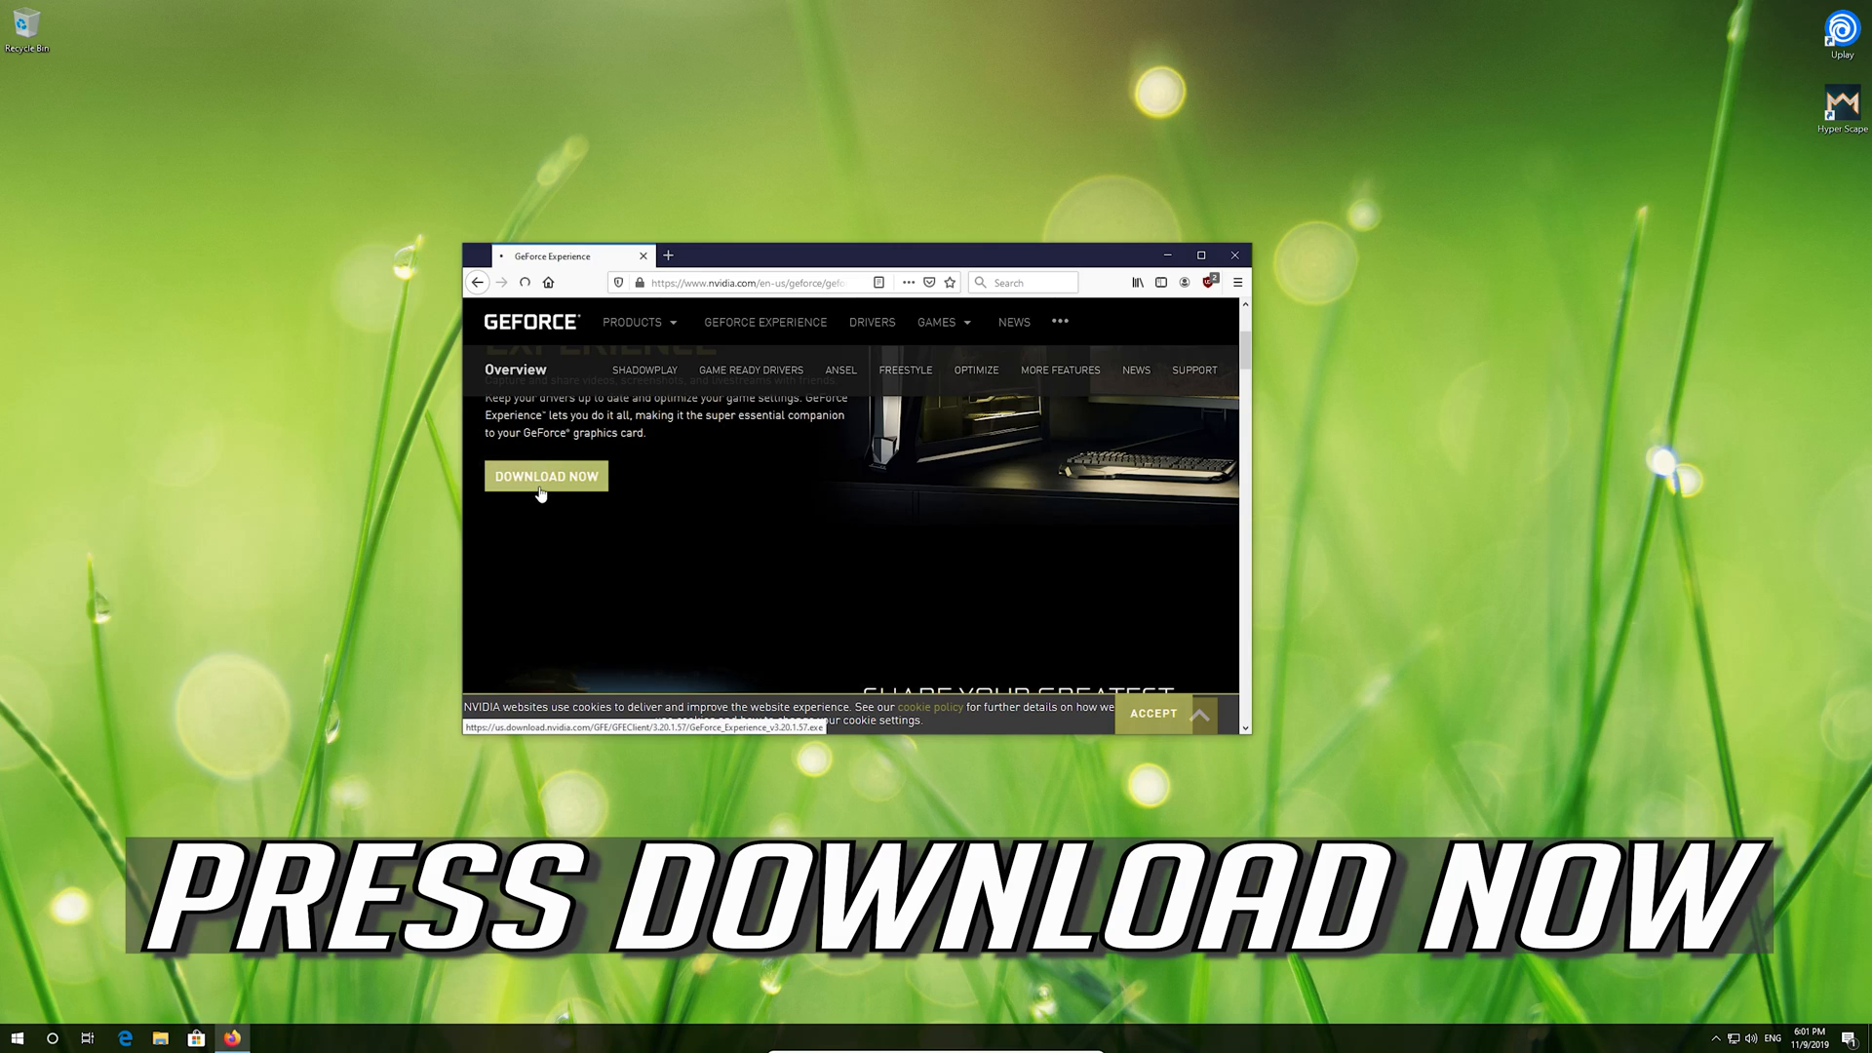
click(547, 476)
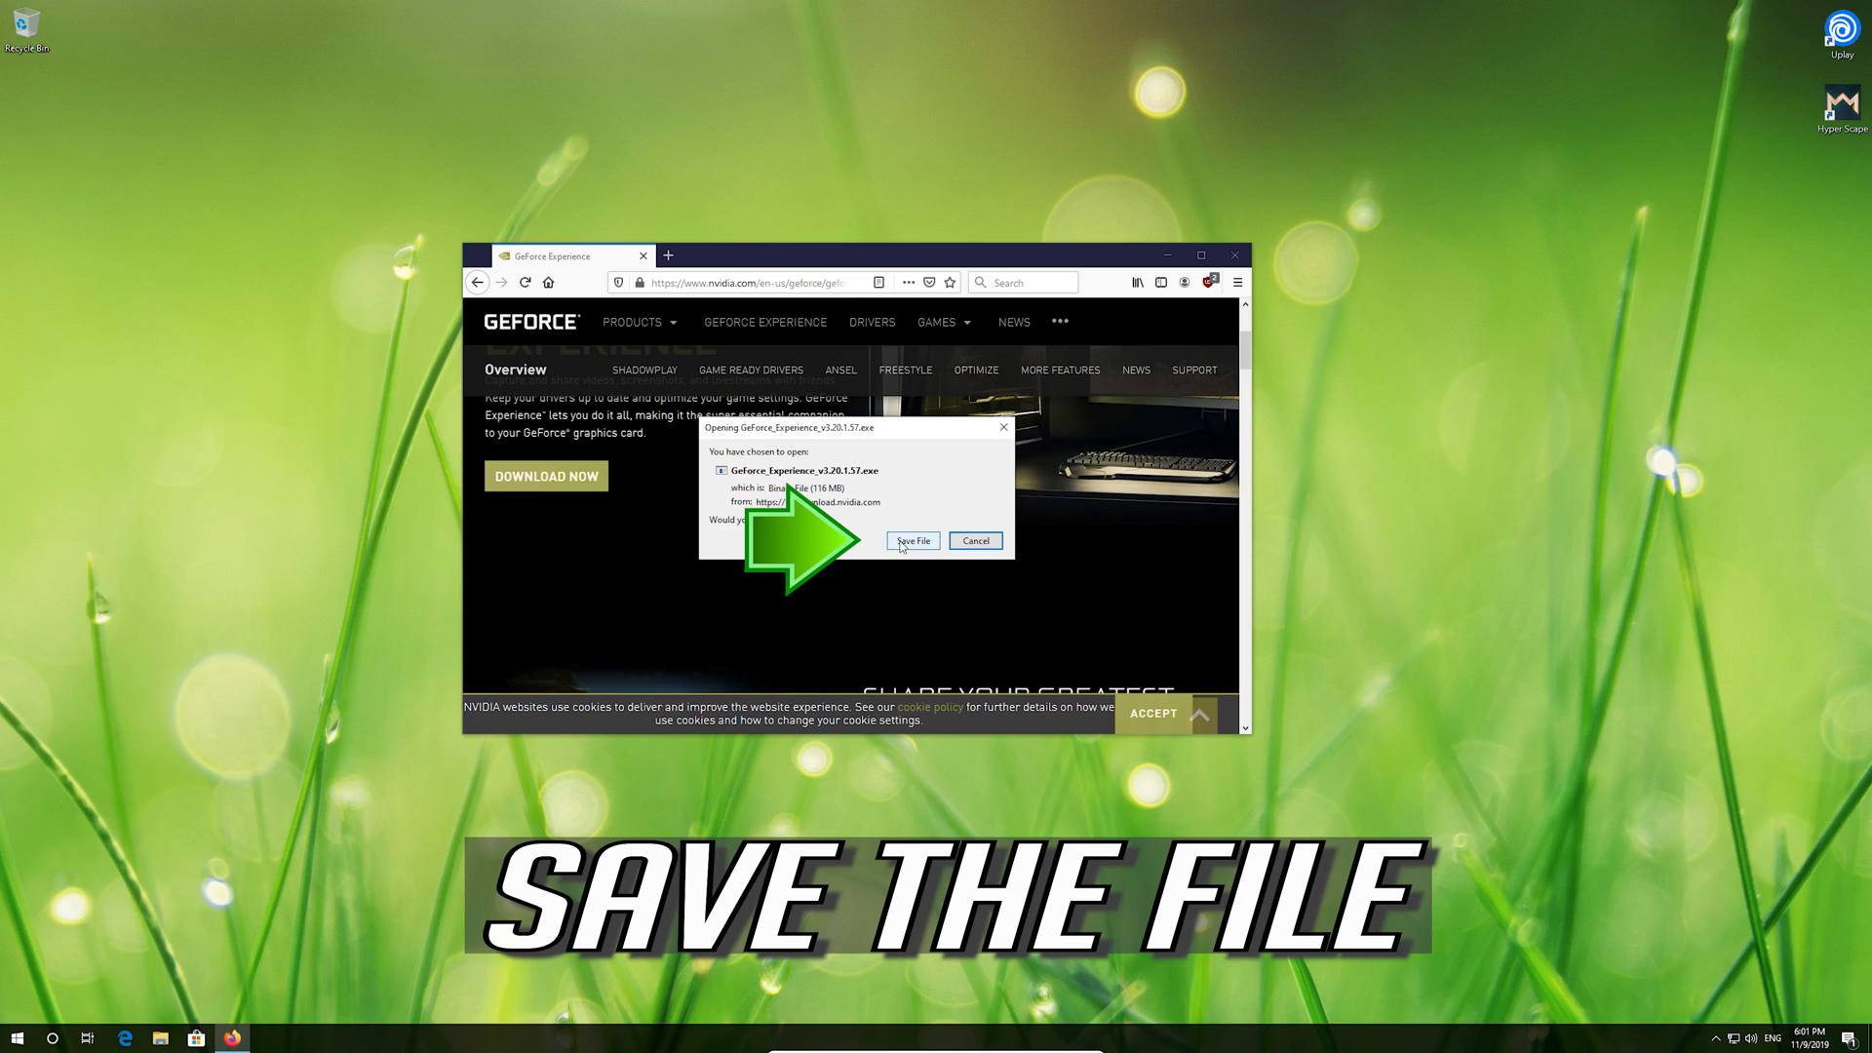
click(913, 541)
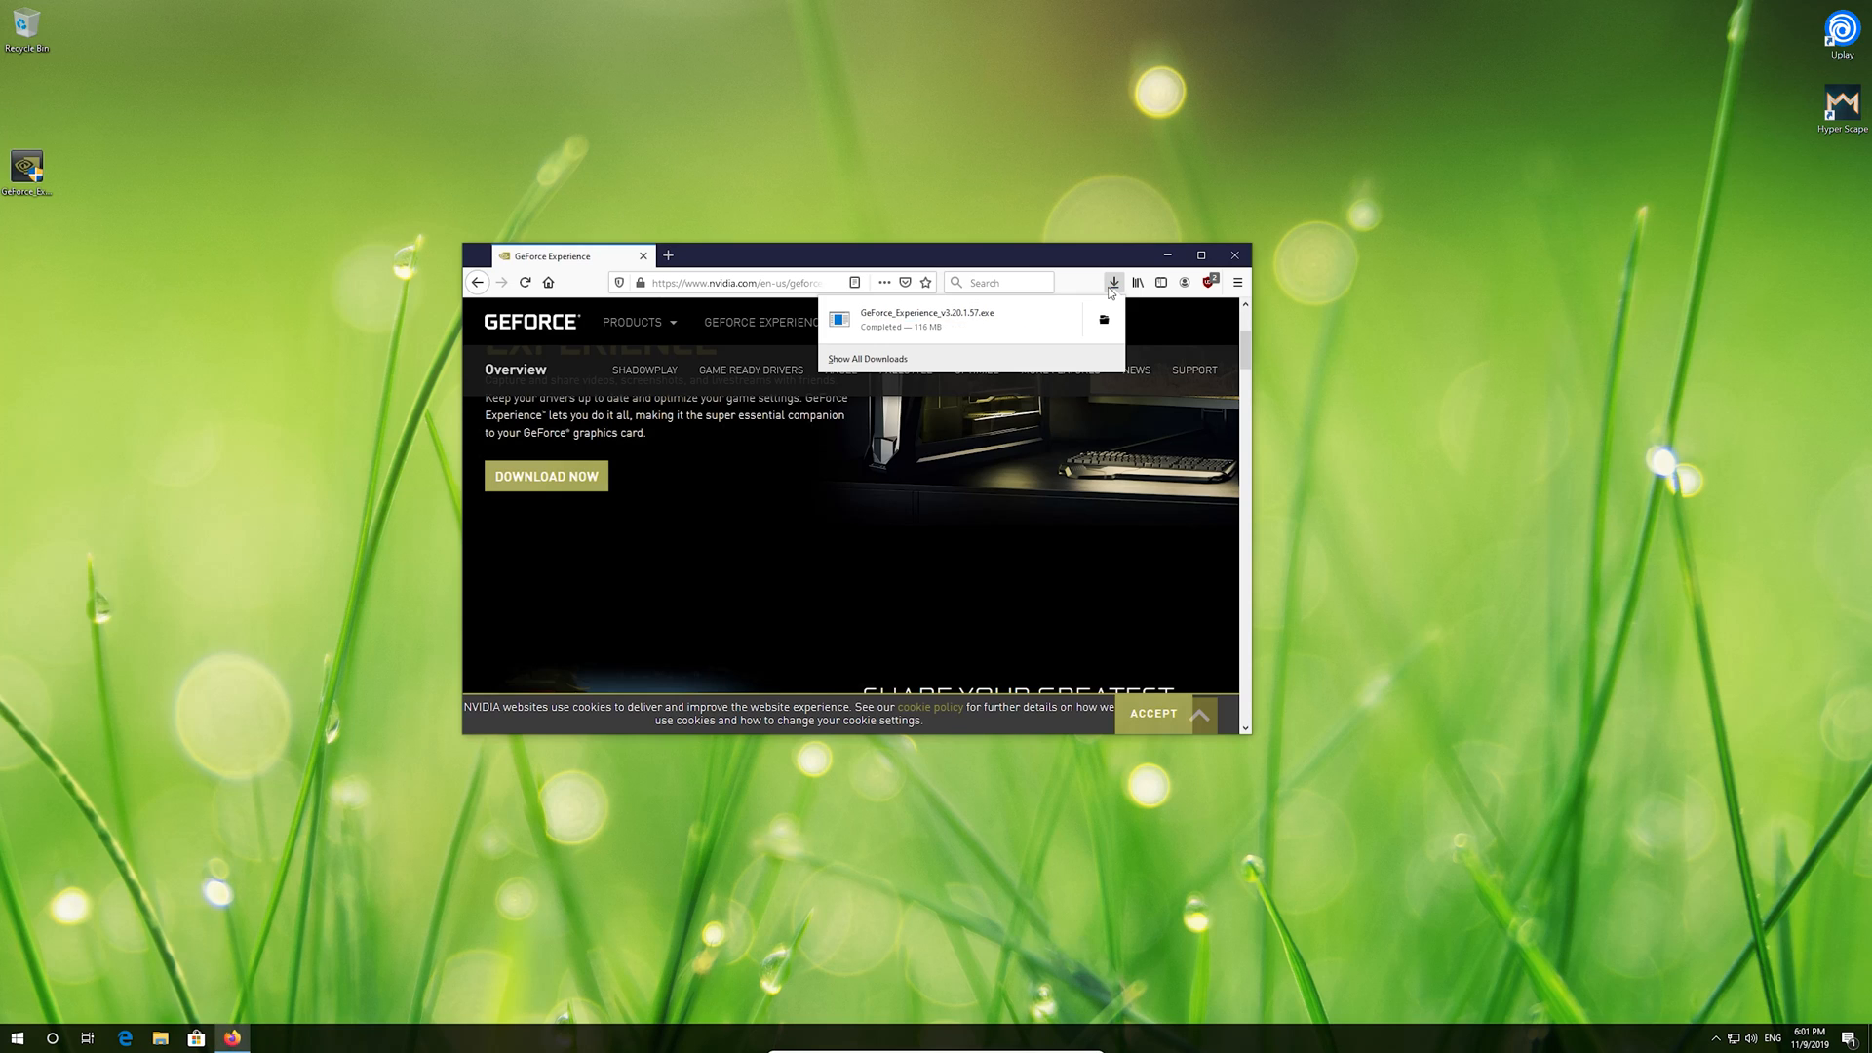
mouse_move(1234, 255)
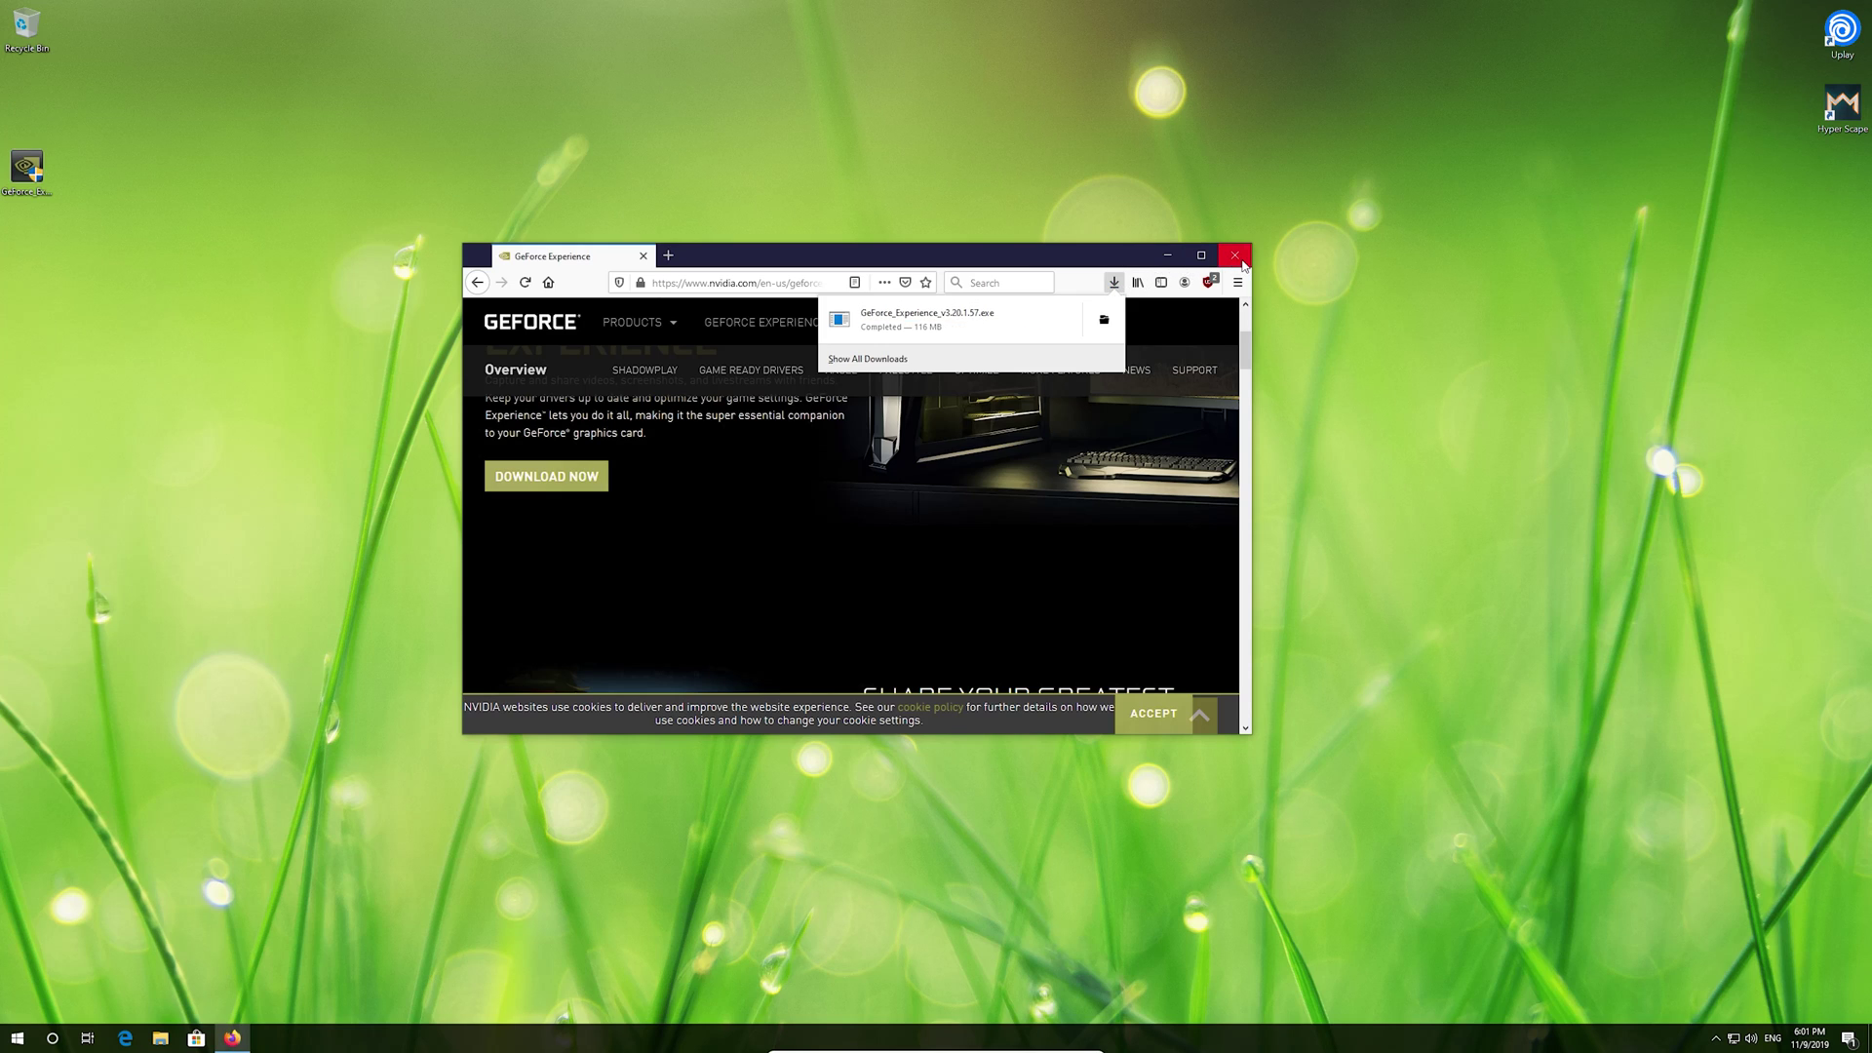
click(1235, 254)
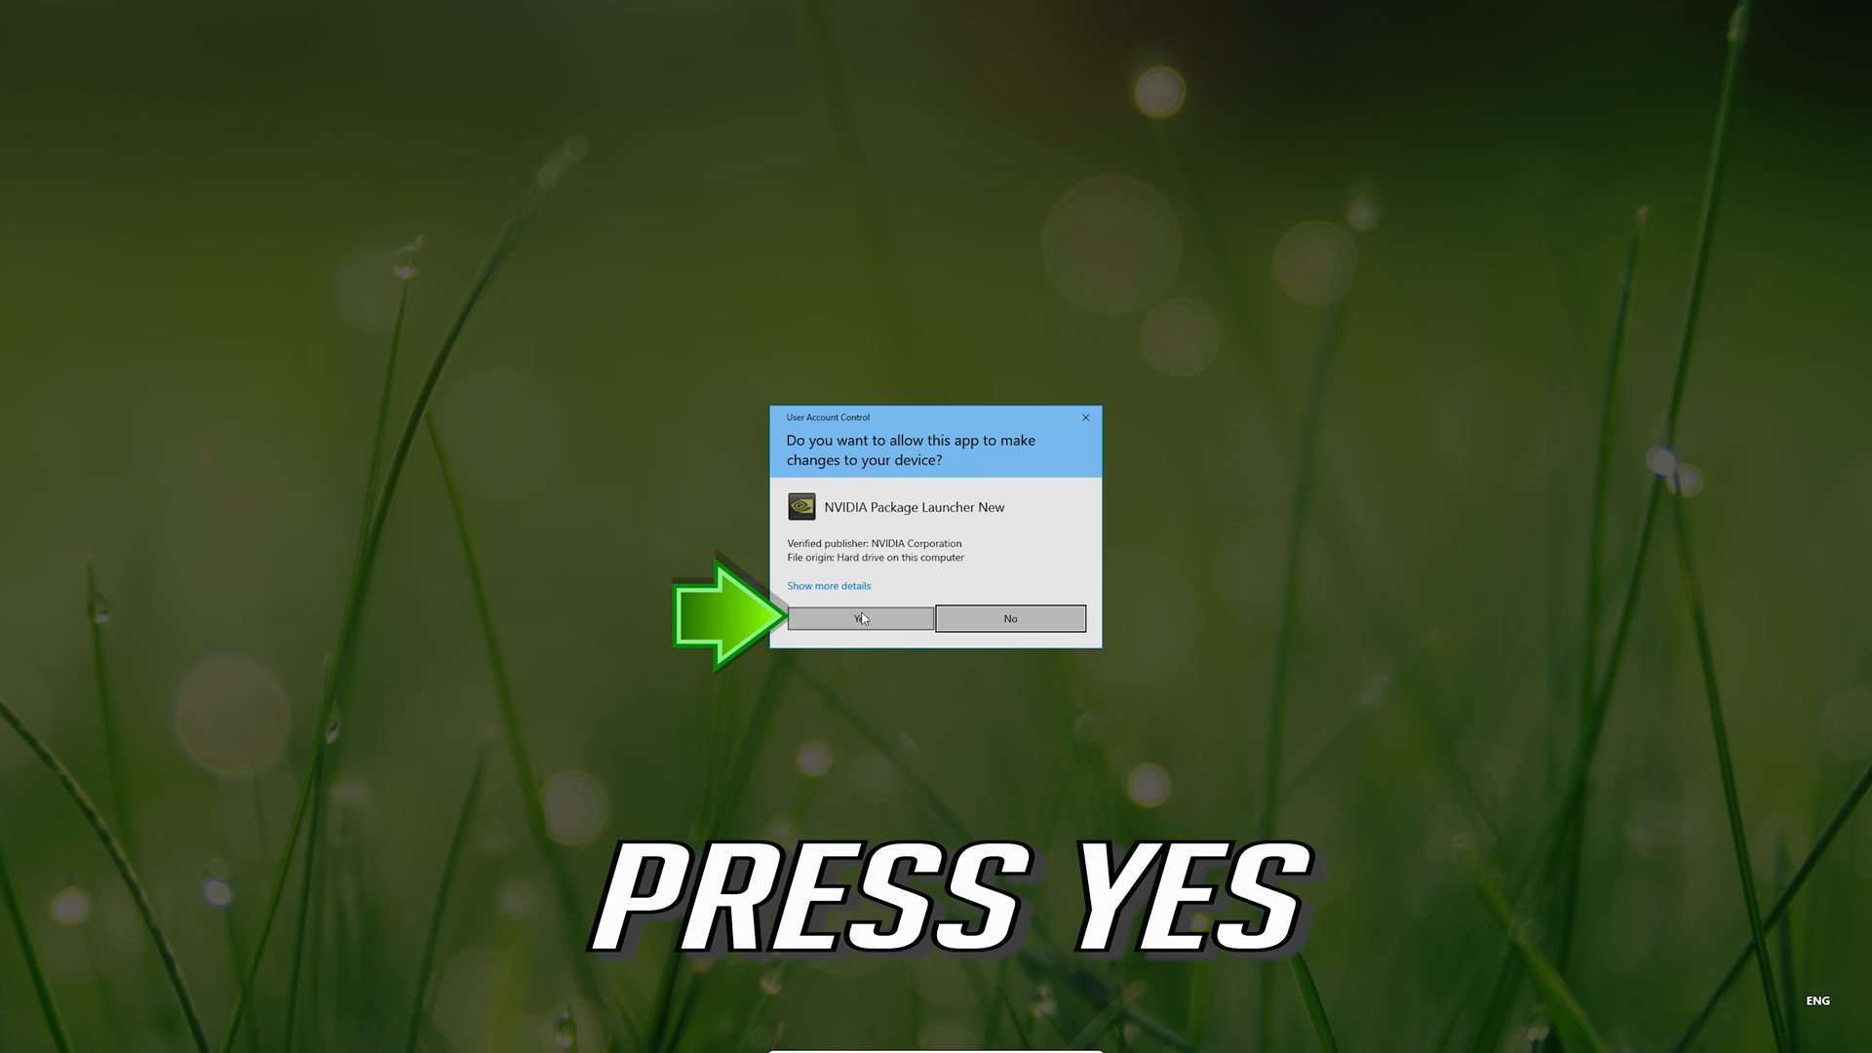
Step: Approve the NVIDIA package launcher in the User Account Control prompt
click(860, 618)
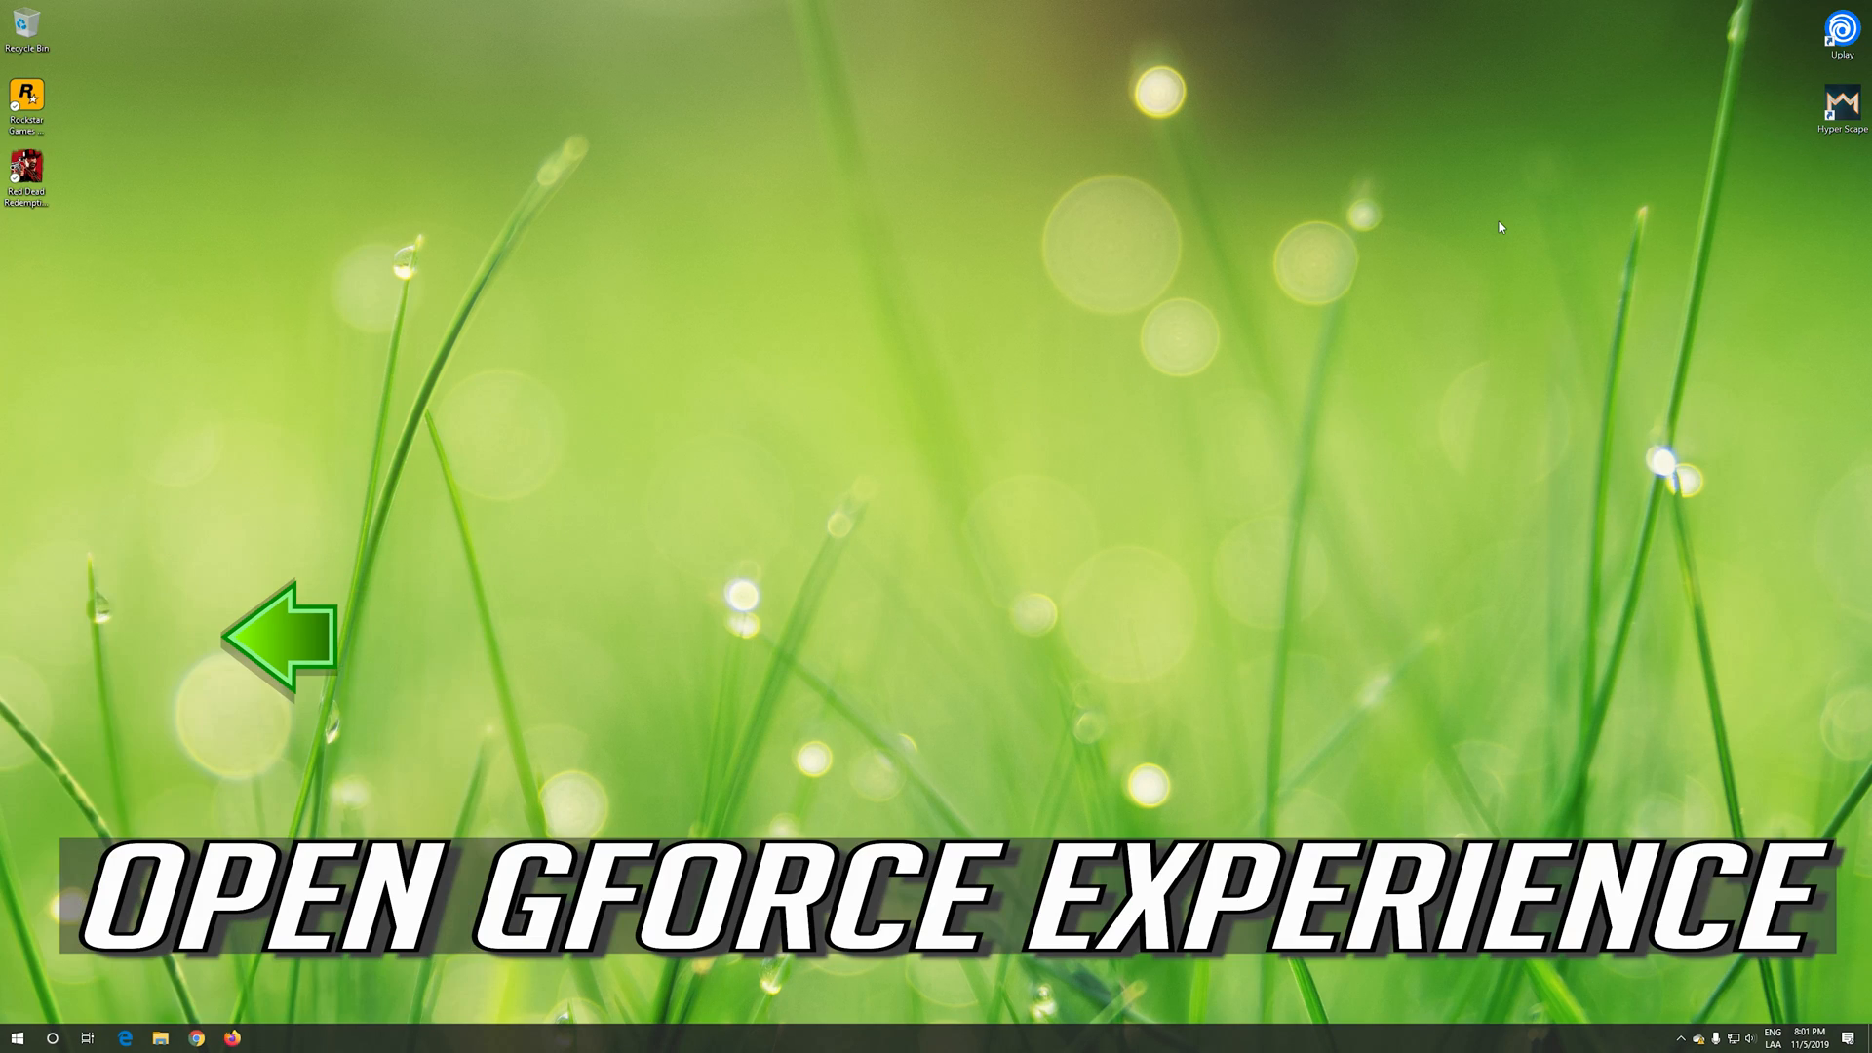
Step: Search Start for 'geforce experience' and launch the GeForce Experience app
text(gforc)
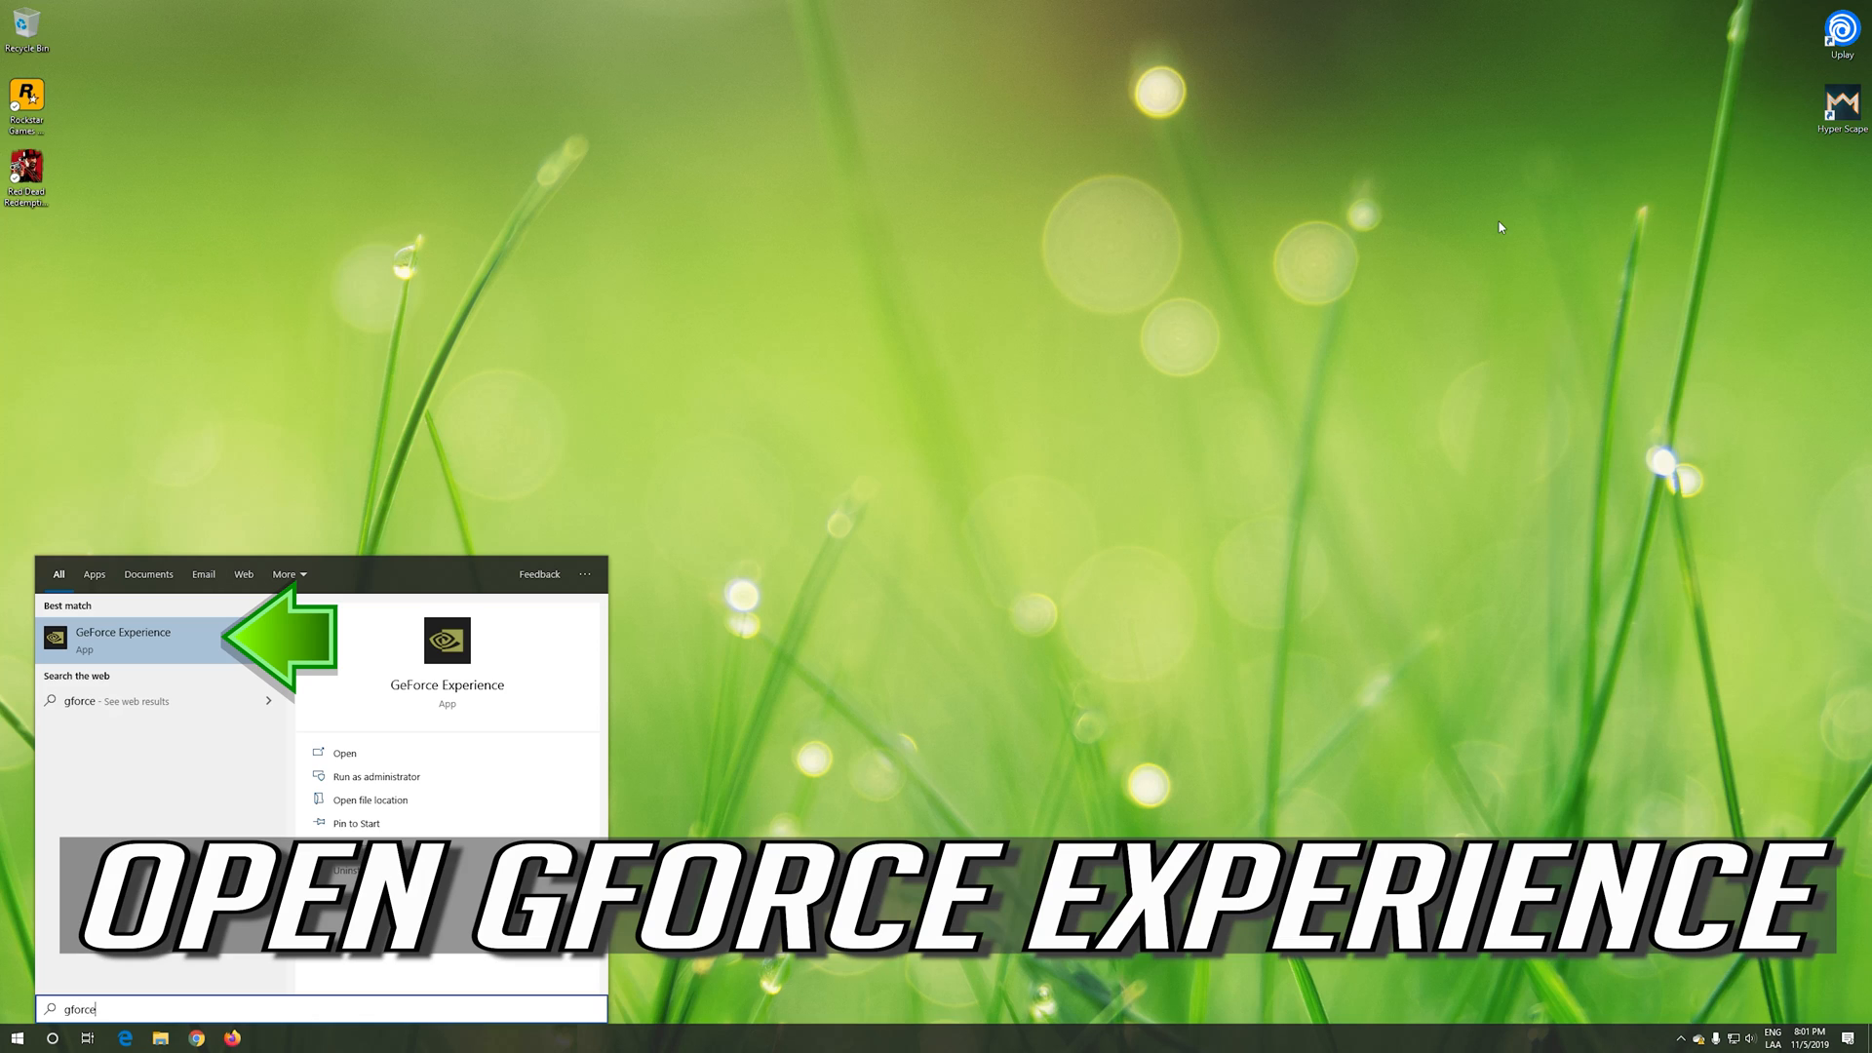
text(experience)
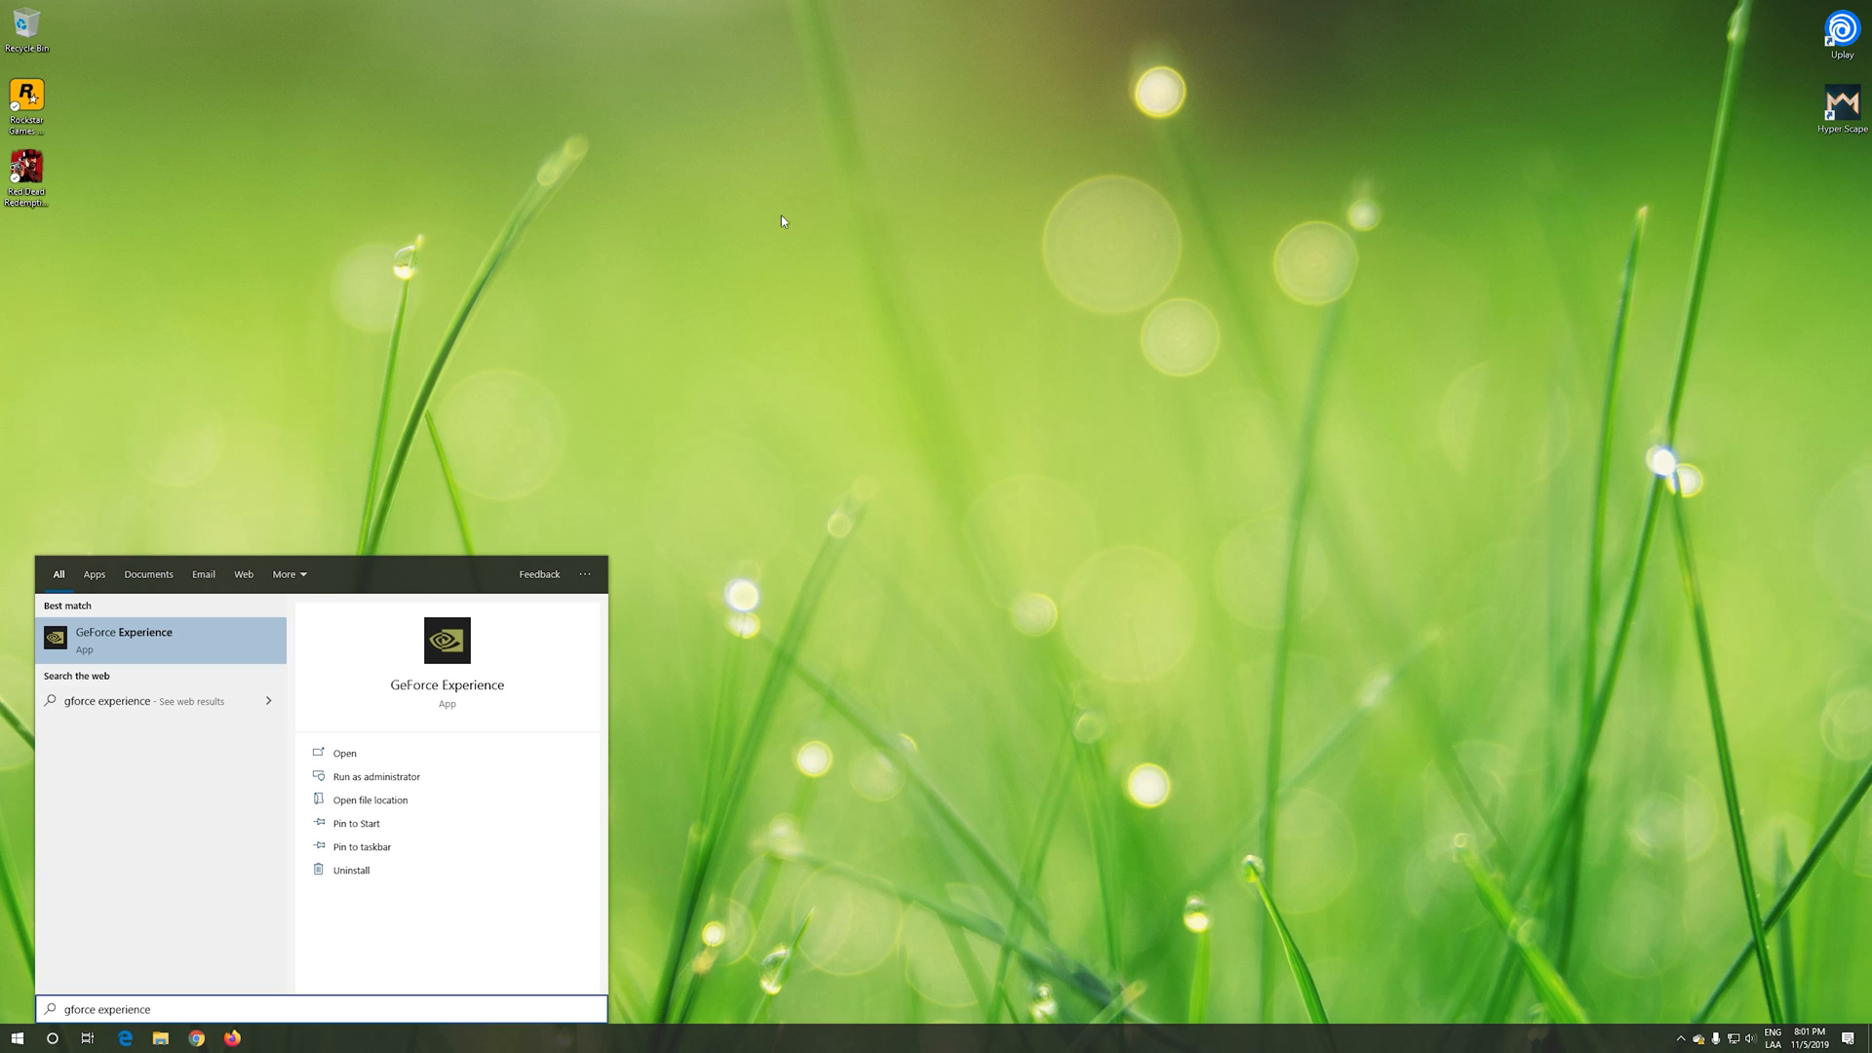
mouse_move(142, 648)
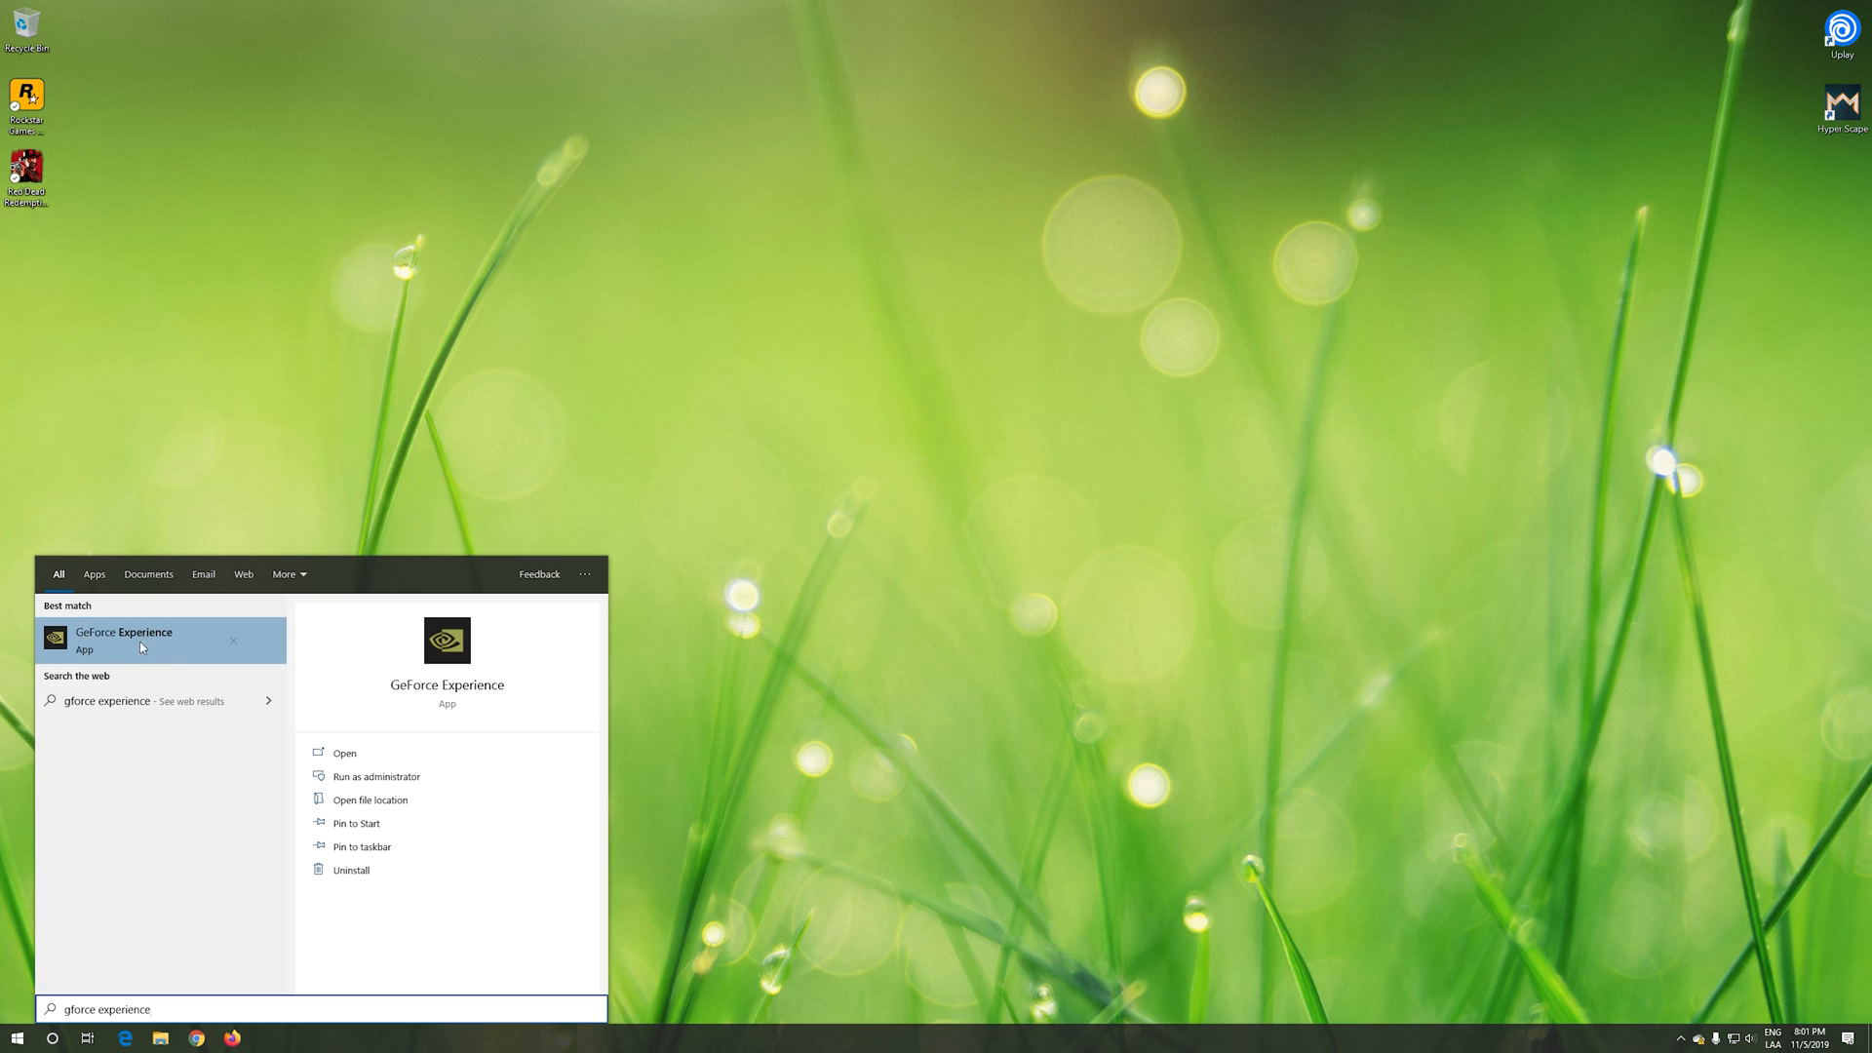
click(143, 648)
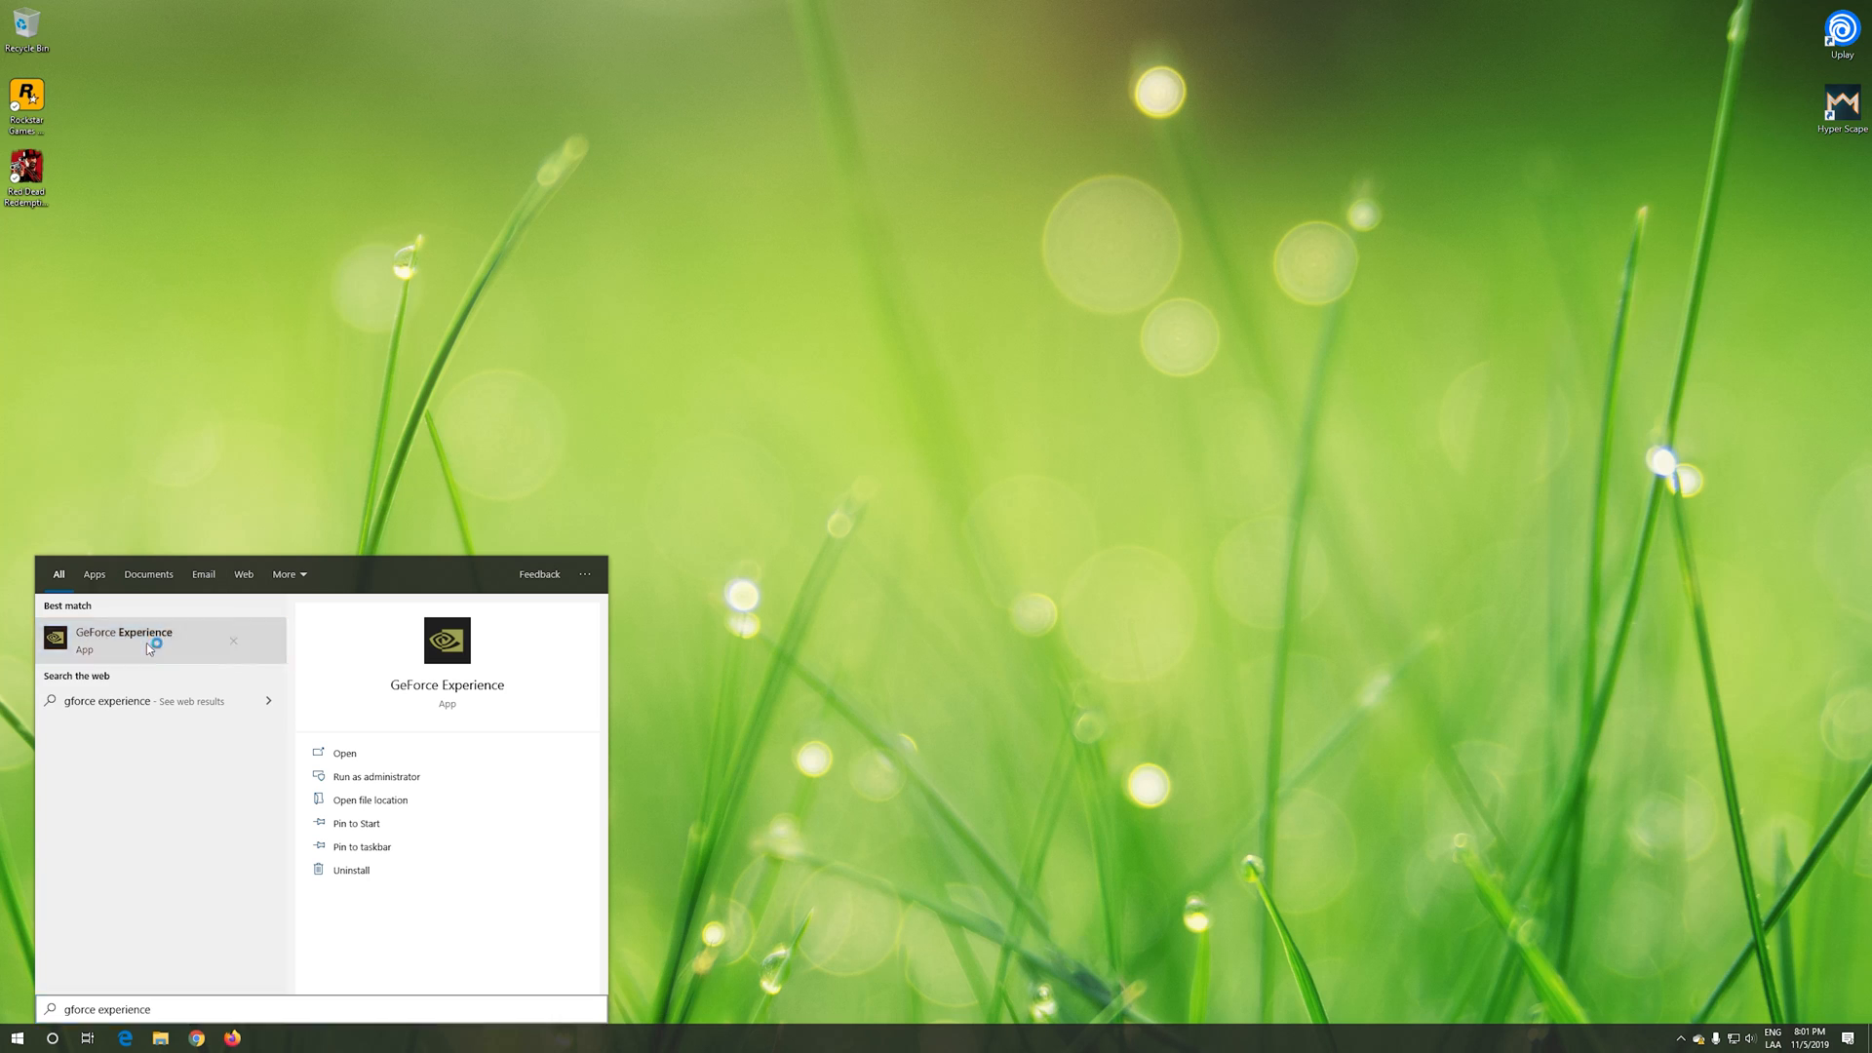
click(124, 640)
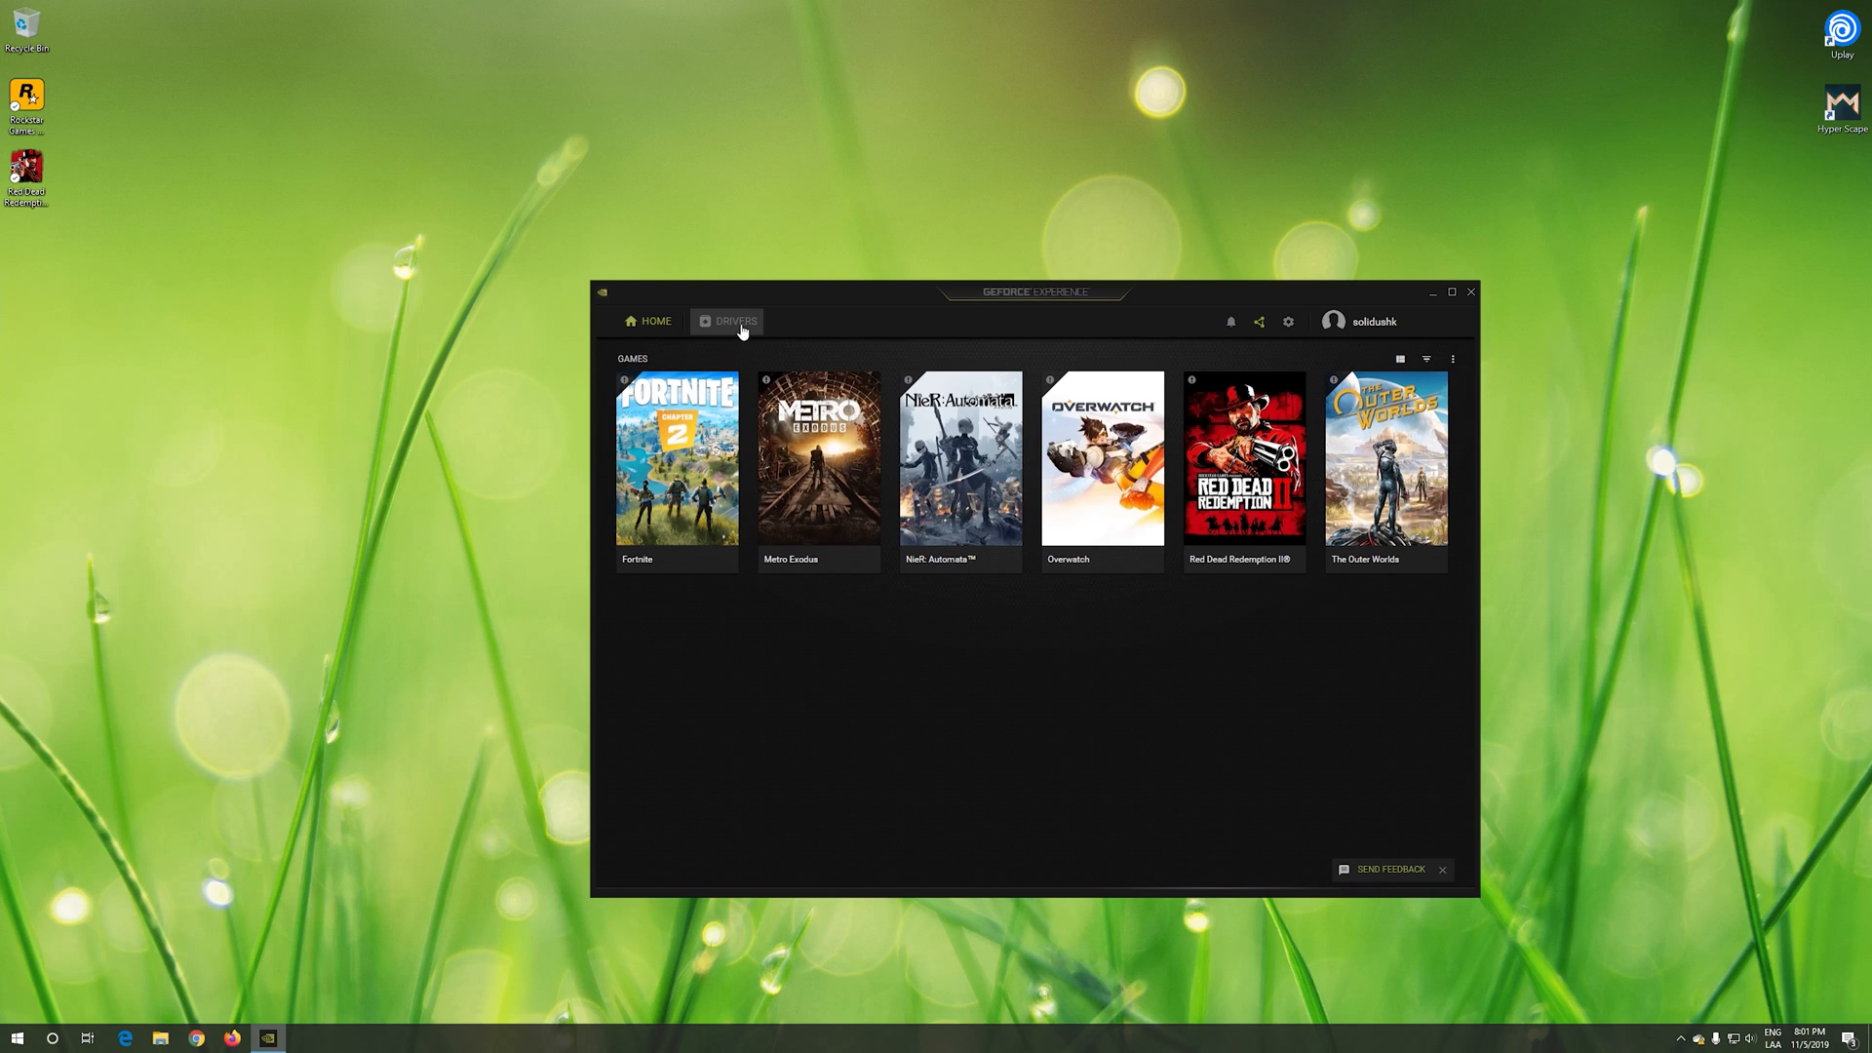
Step: Install the Game Ready Driver from DRIVERS via Custom Installation, keeping graphics, PhysX and HD audio
click(730, 321)
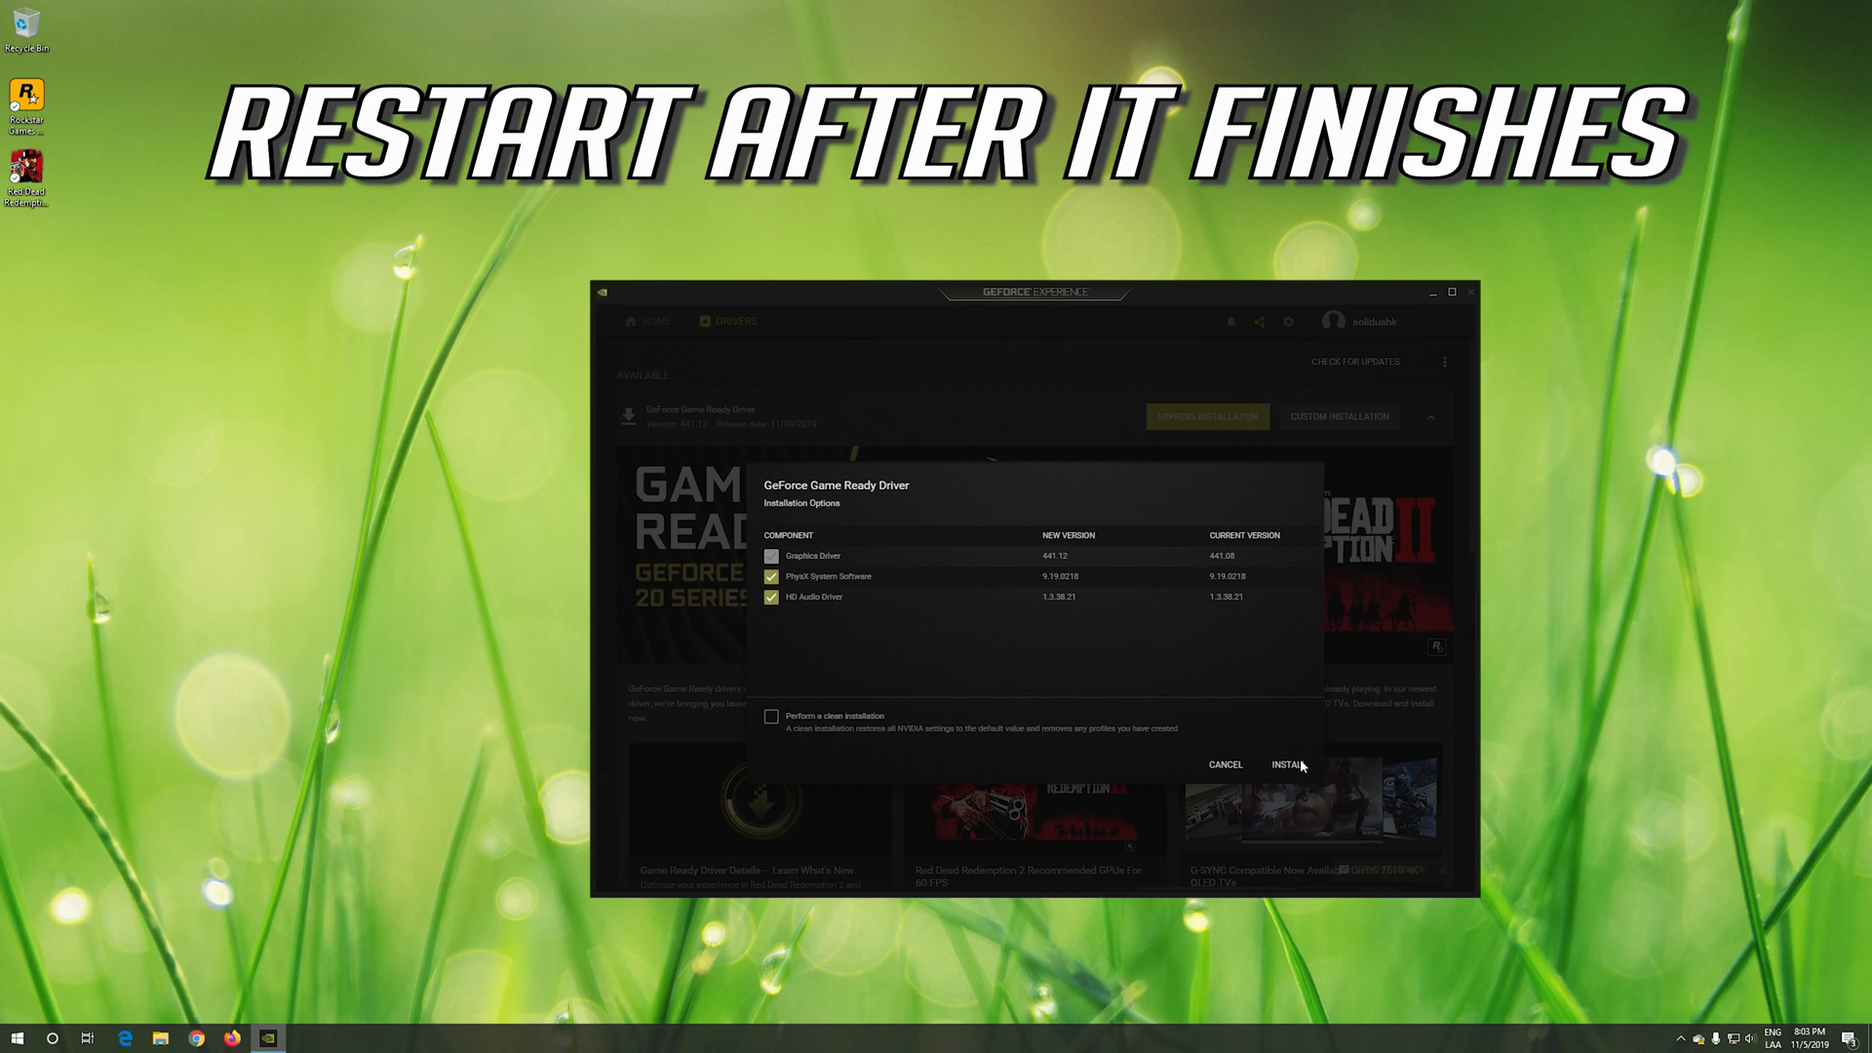
click(1289, 765)
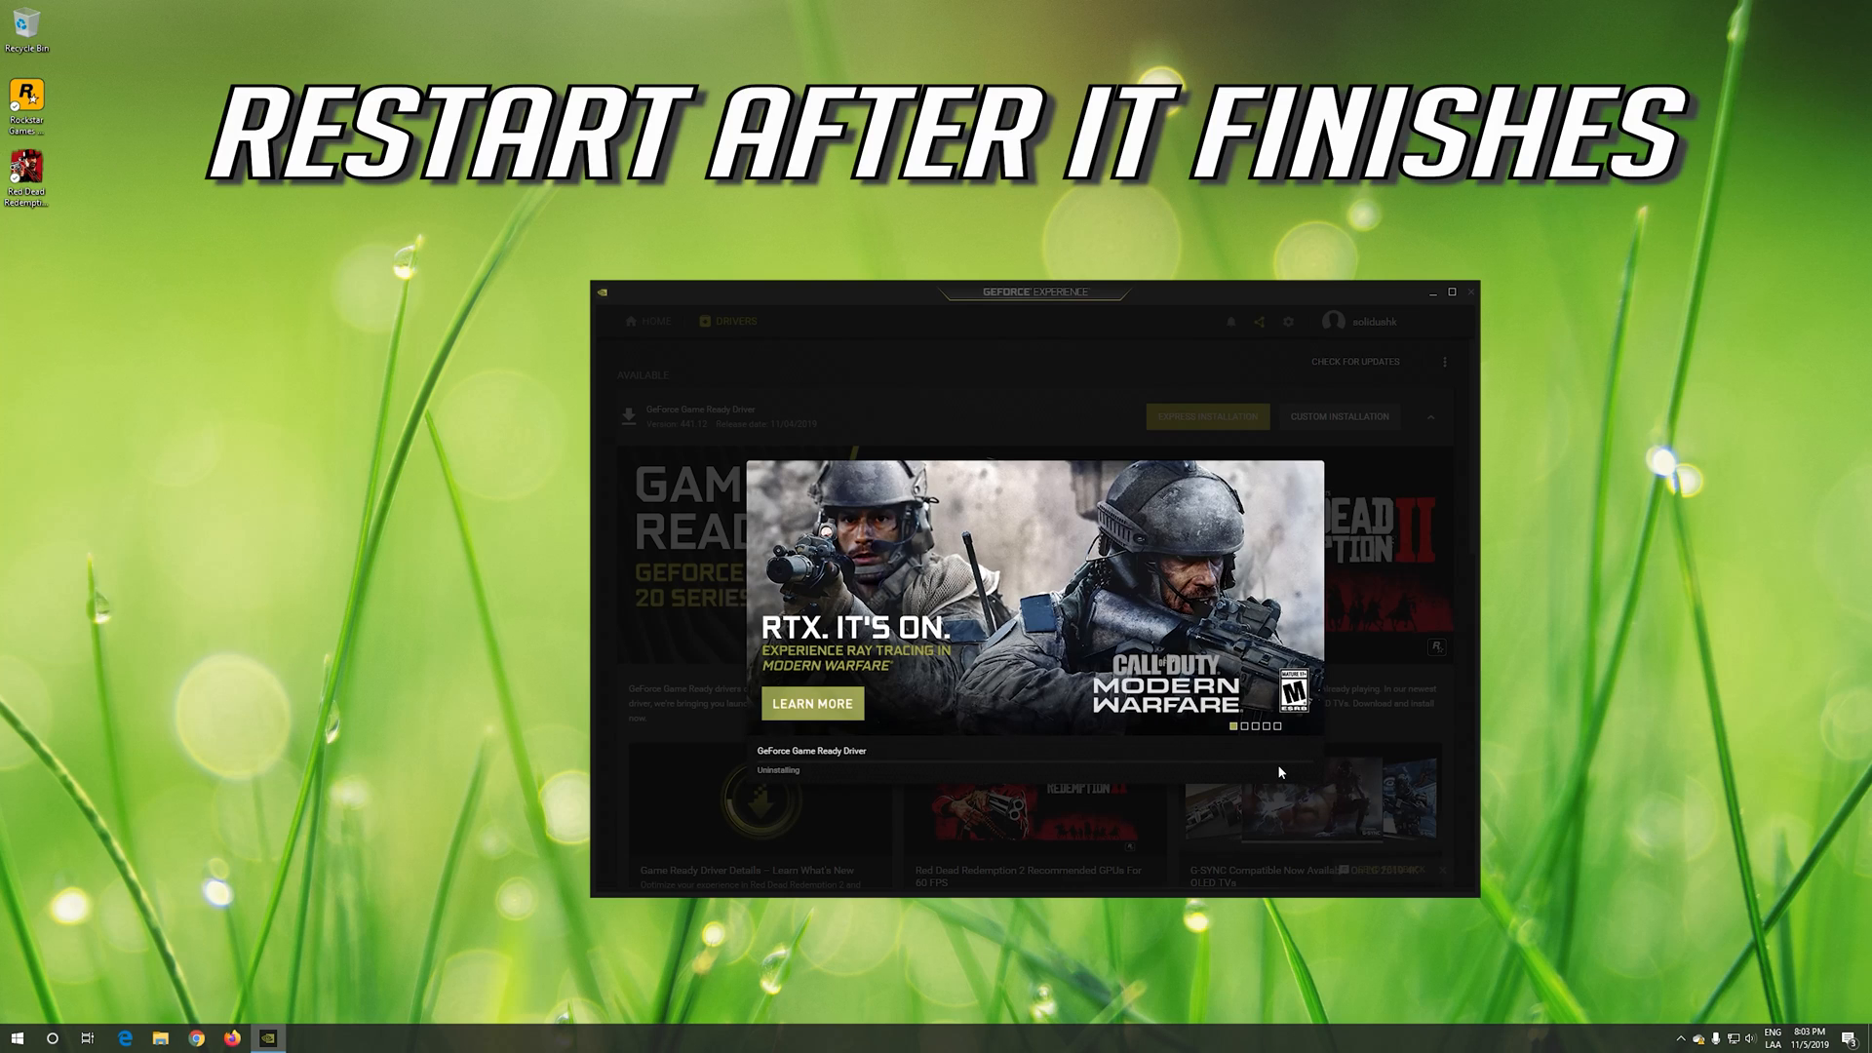